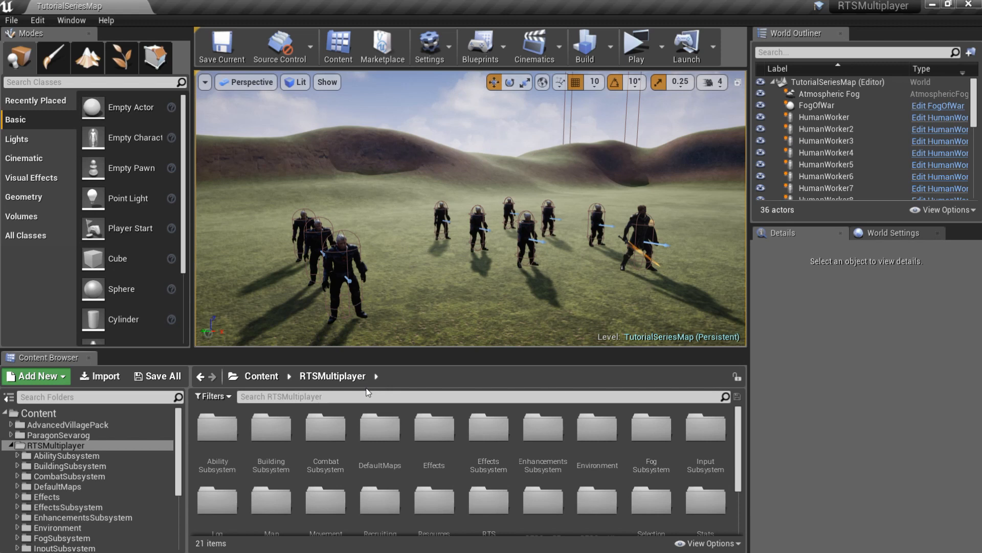
mouse_move(352, 418)
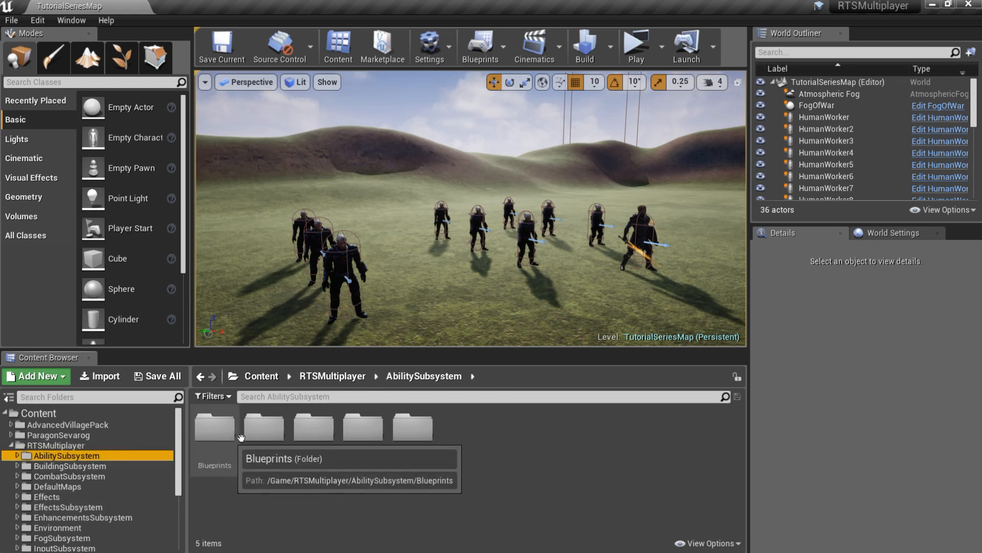
Browse to the Recruiting blueprints folder and bring up actions for RecruitAbility.
double_click(214, 426)
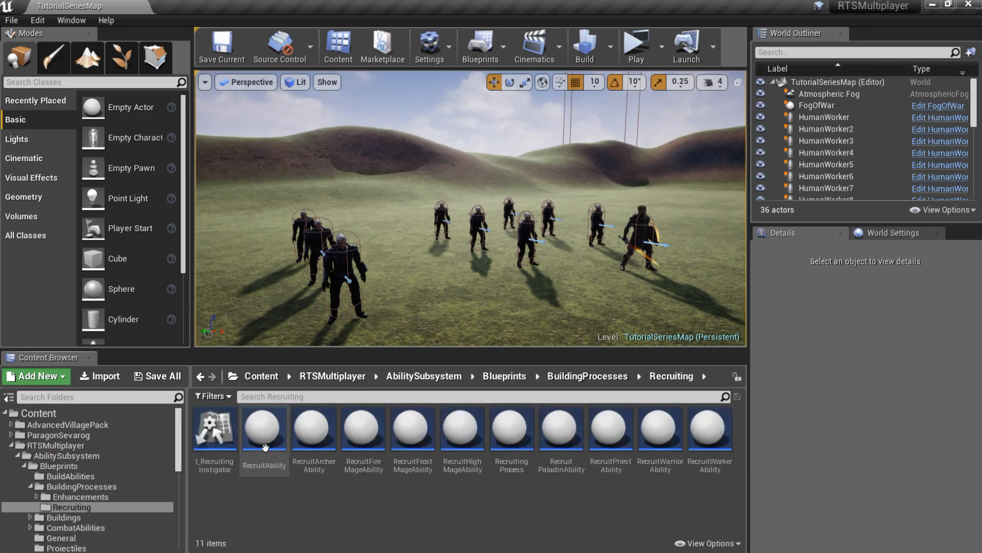
right_click(264, 428)
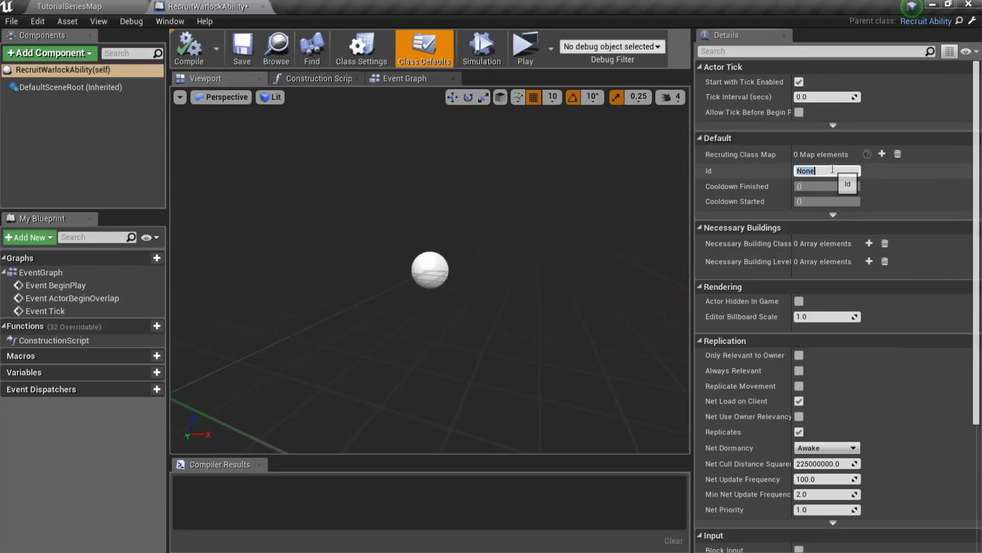
Enter Id RECRUIT_WARLOCK, map Horde and Humans to Warlock, and compile the ability.
type("RECRUIT_WARLOCK")
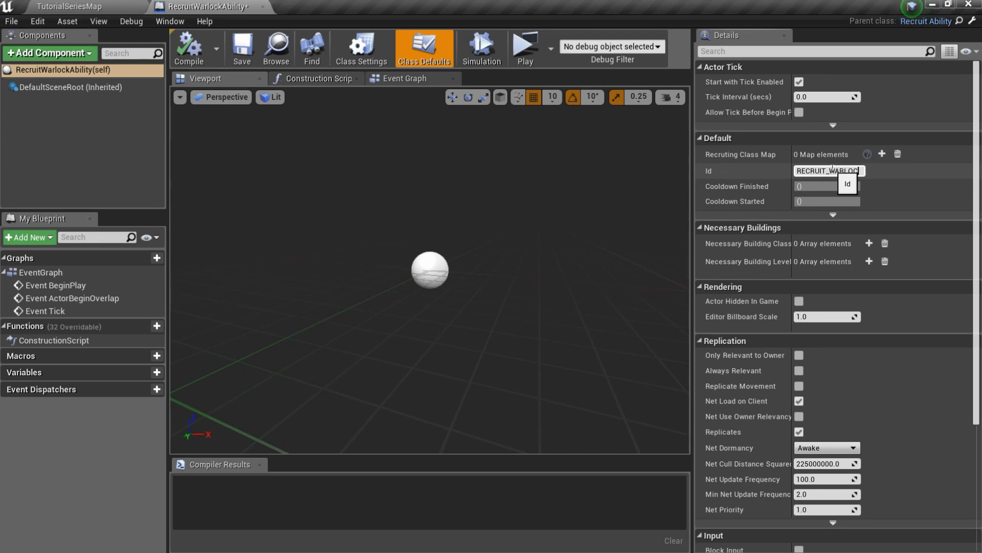
mouse_move(852, 158)
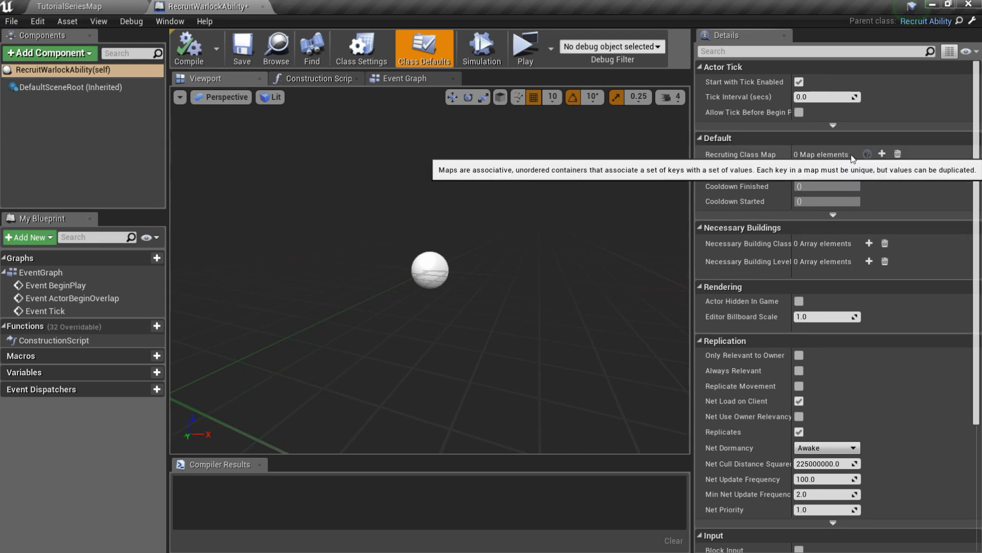
left_click(69, 6)
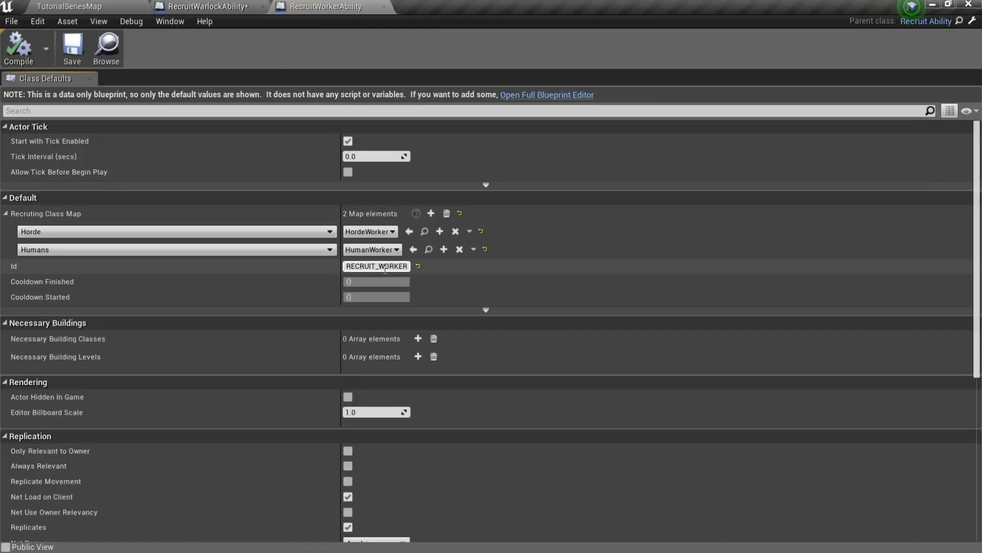
mouse_move(210, 6)
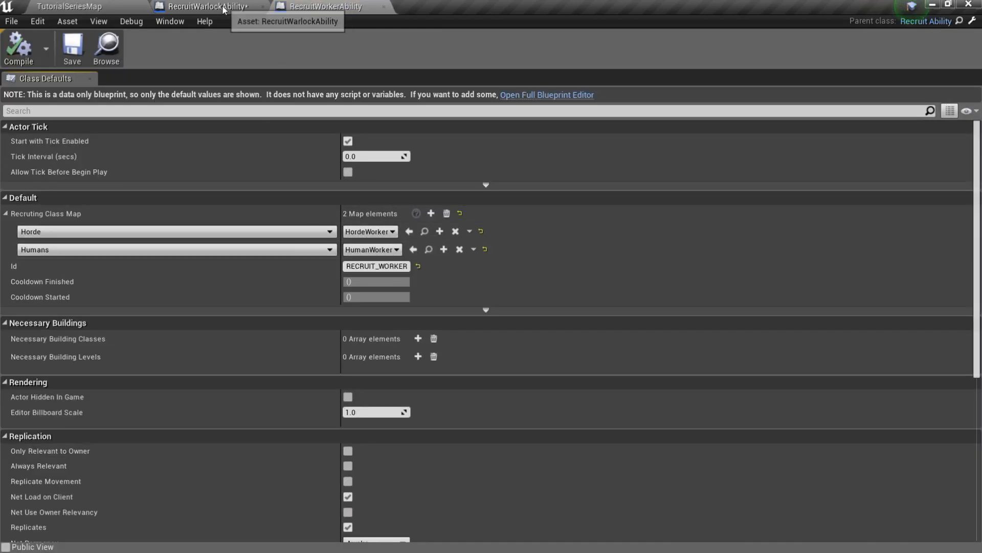
left_click(546, 95)
type("war")
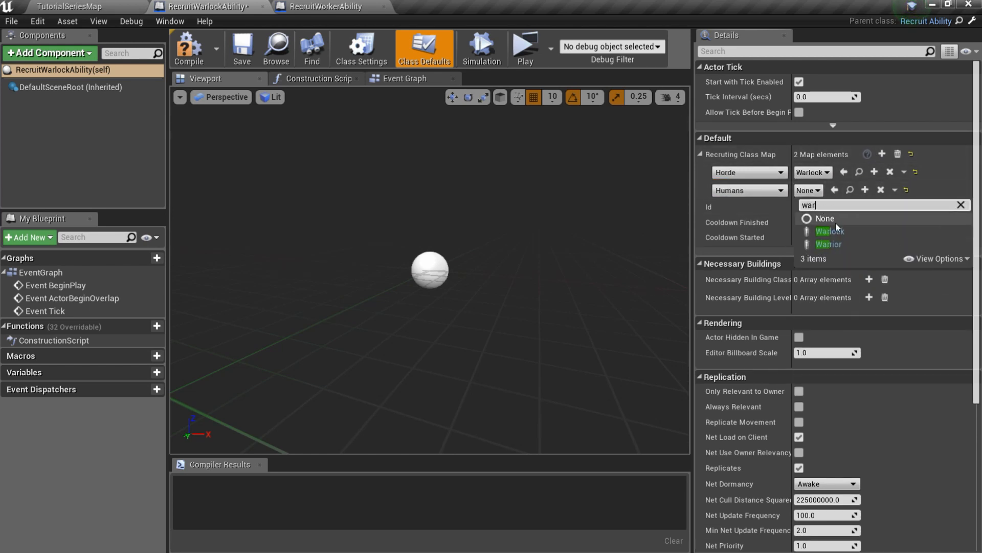
left_click(829, 231)
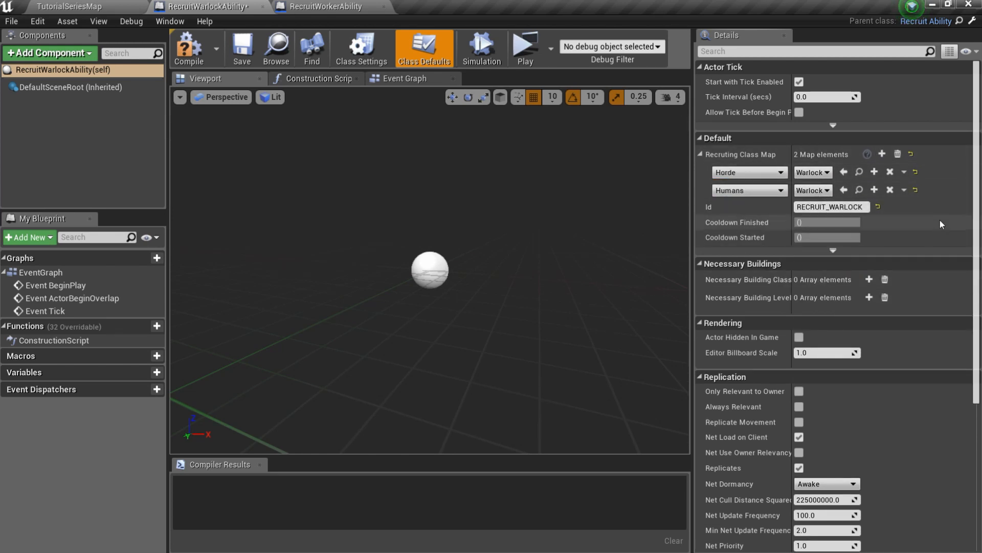
left_click(188, 48)
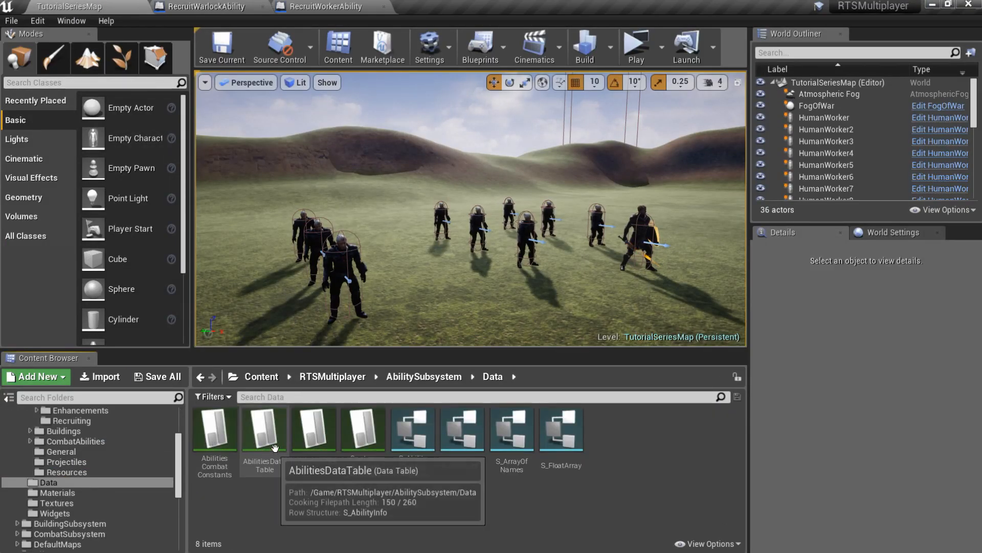
Fill the RECRUIT_WARLOCK row with class, HighMageIcon, name, description and a Gold cost.
double_click(263, 429)
type("high")
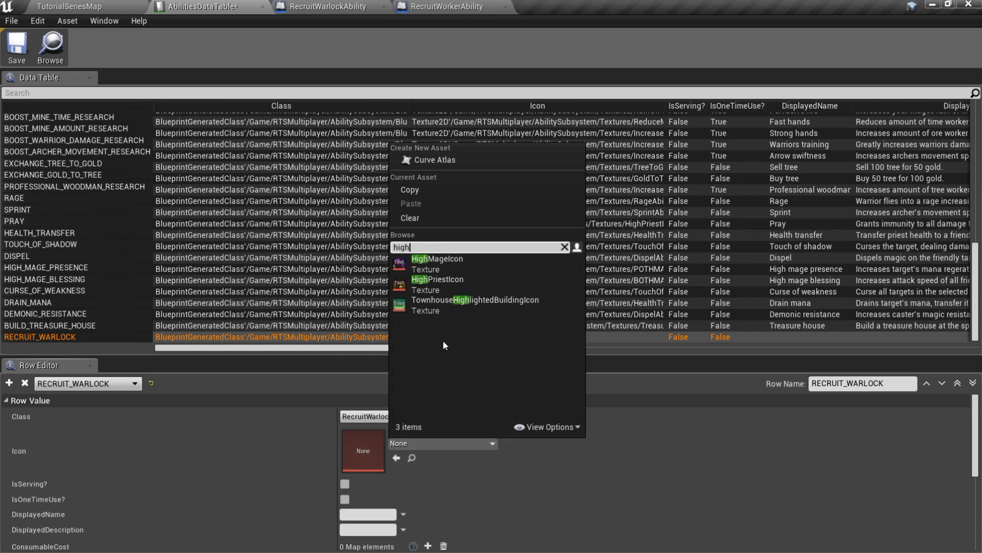
left_click(436, 259)
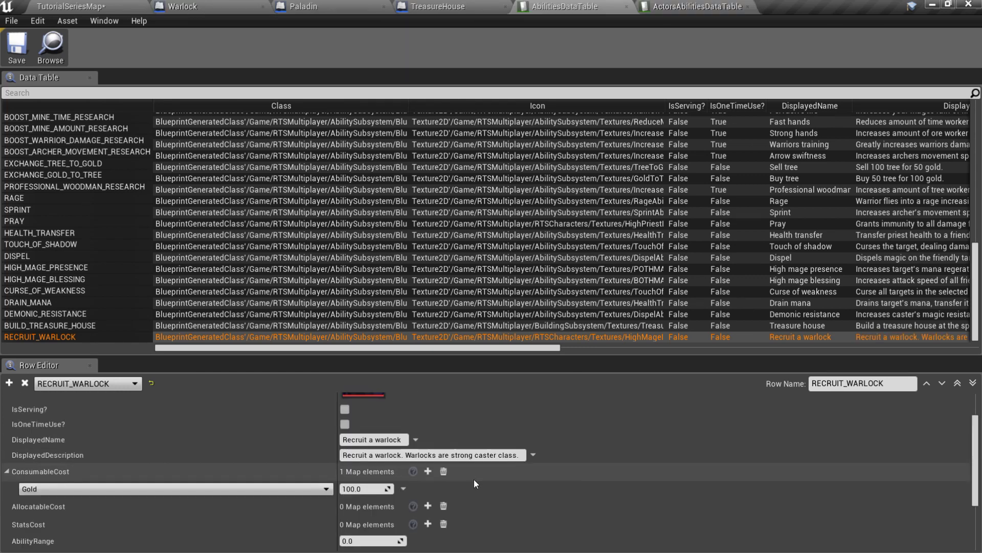
left_click(173, 488)
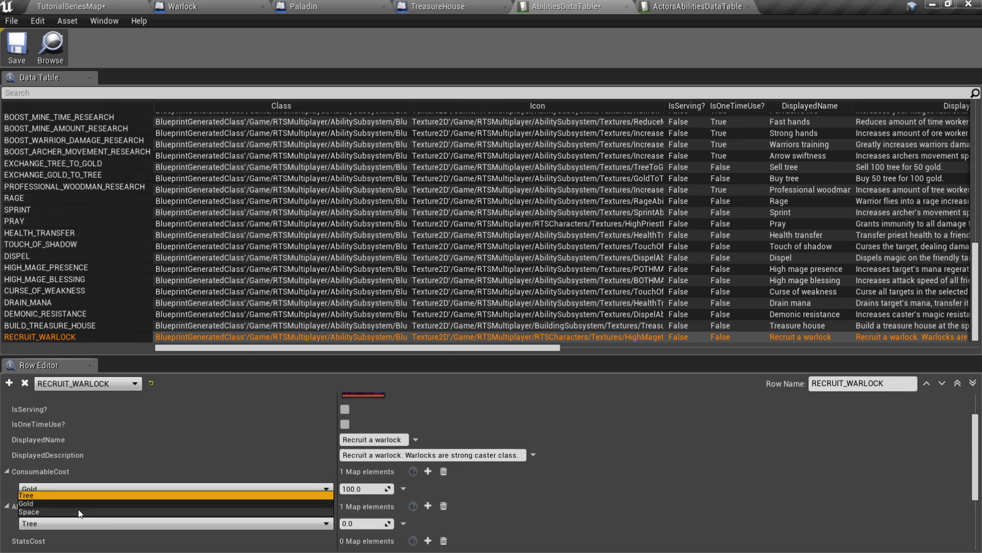
left_click(30, 511)
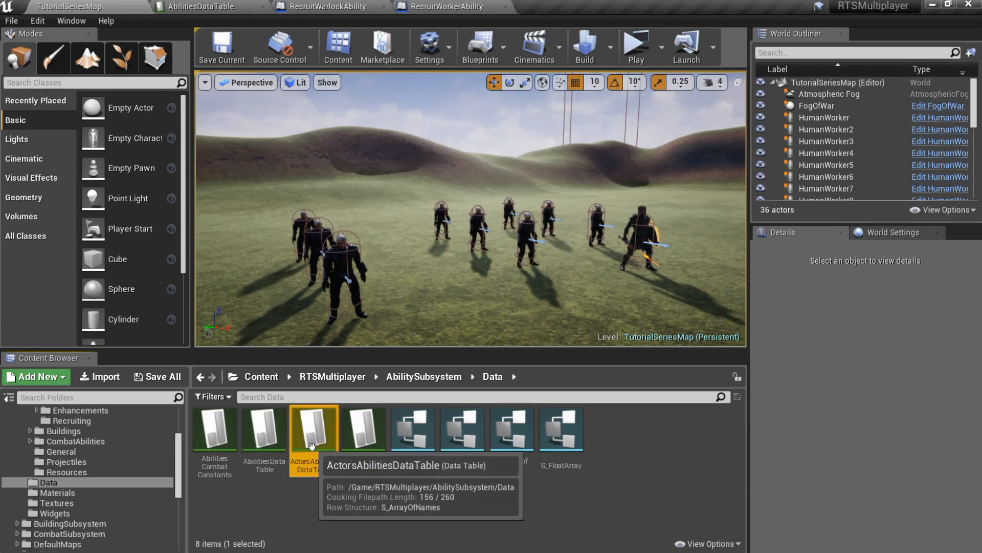
Add RECRUIT_WARLOCK to TREASURE_HOUSE in ActorsAbilitiesDataTable.
double_click(313, 429)
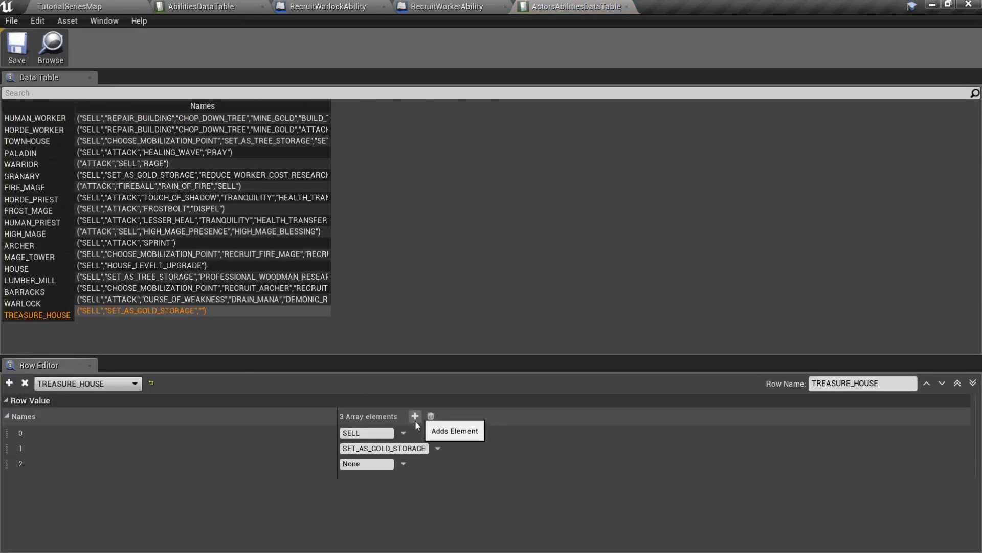
left_click(414, 416)
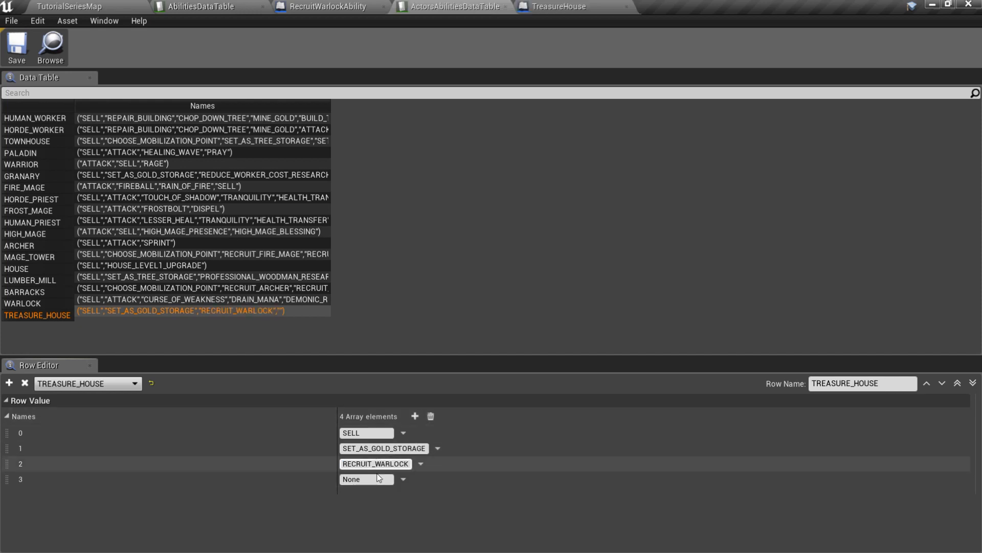
type("CHOOSE")
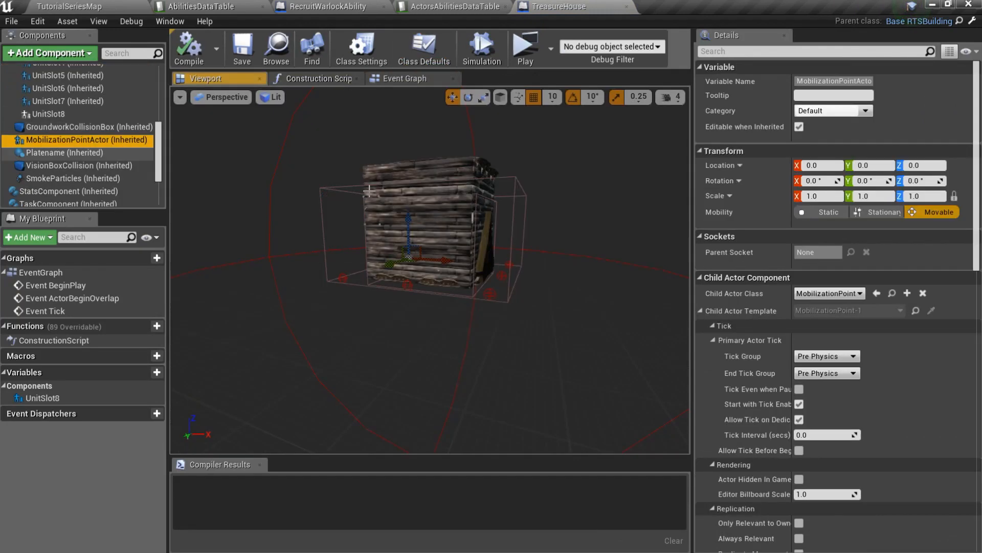
Adjust the TreasureHouse UnitSlots visibility, then compile and save the blueprint.
type("visi")
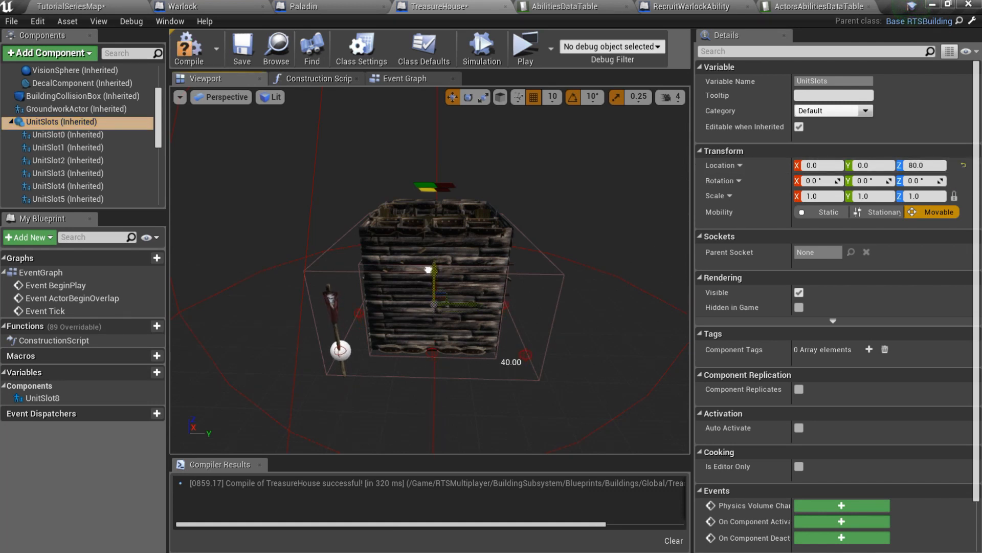
left_click(241, 48)
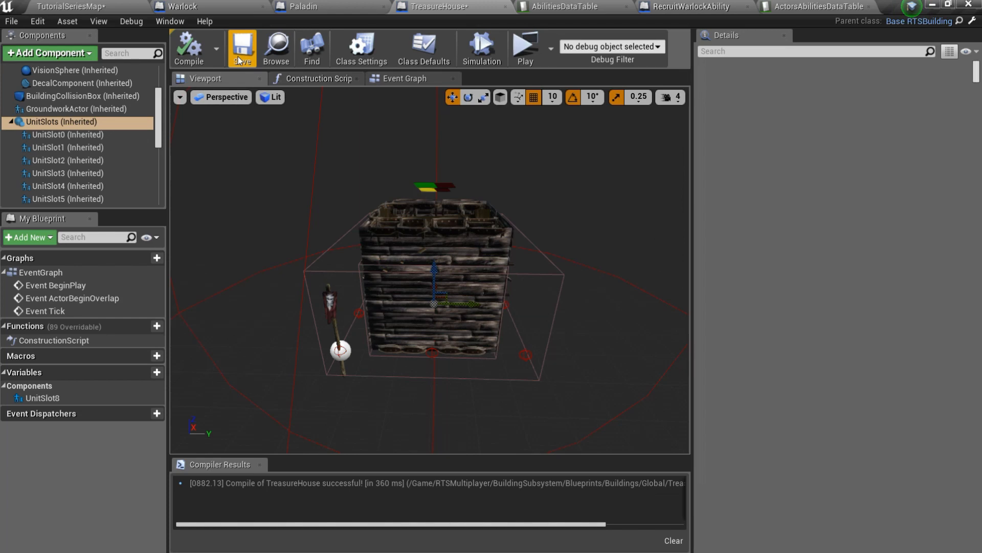
left_click(686, 7)
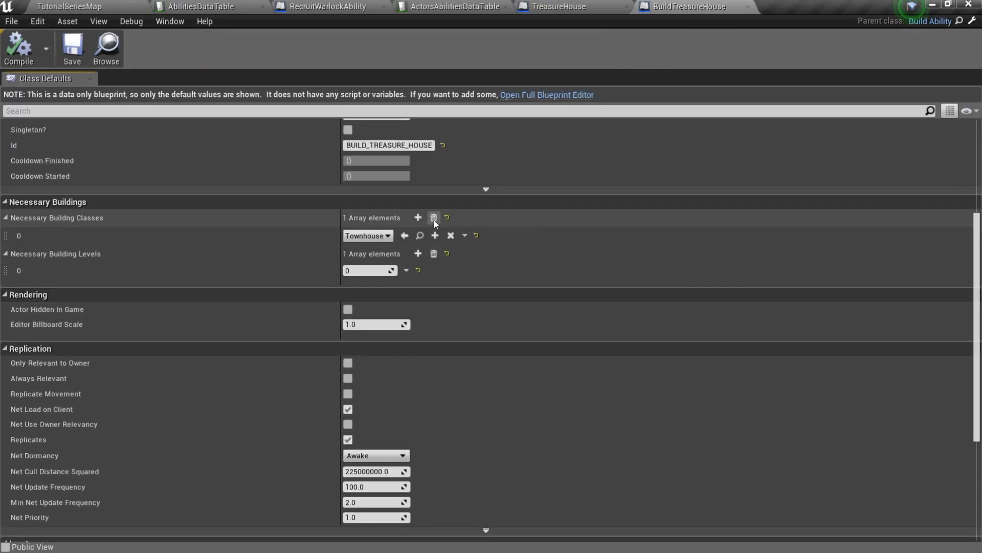
Remove the Townhouse requirement and queue warlocks from the treasure house in a standalone preview.
left_click(433, 217)
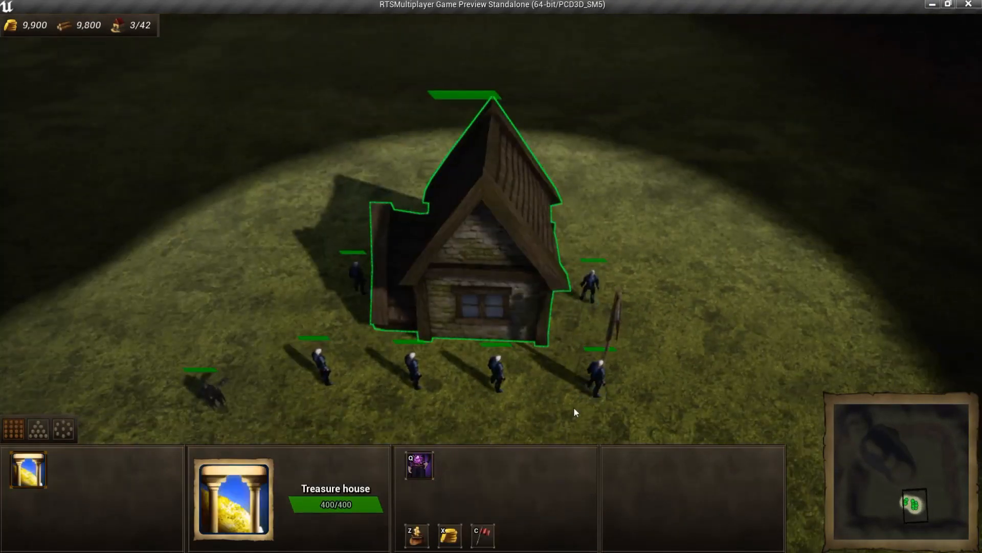
mouse_move(483, 535)
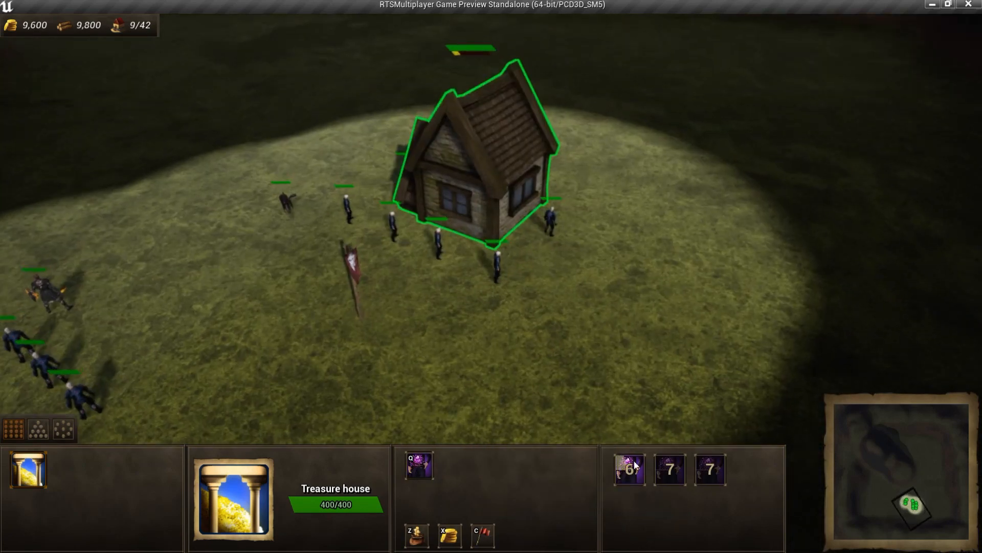
left_click(628, 470)
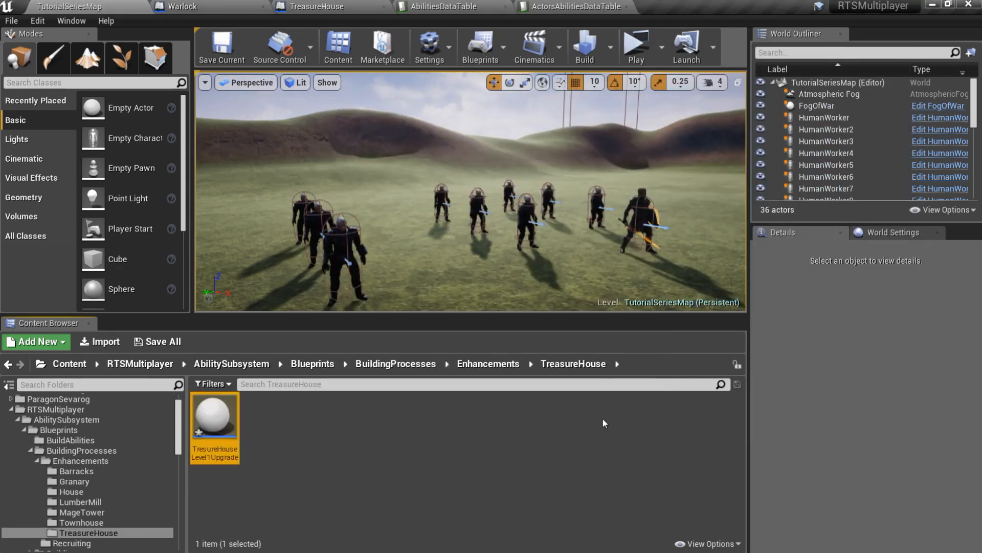
Open TreasureHouseLevel1Upgrade from the Enhancements > TreasureHouse folder.
double_click(215, 417)
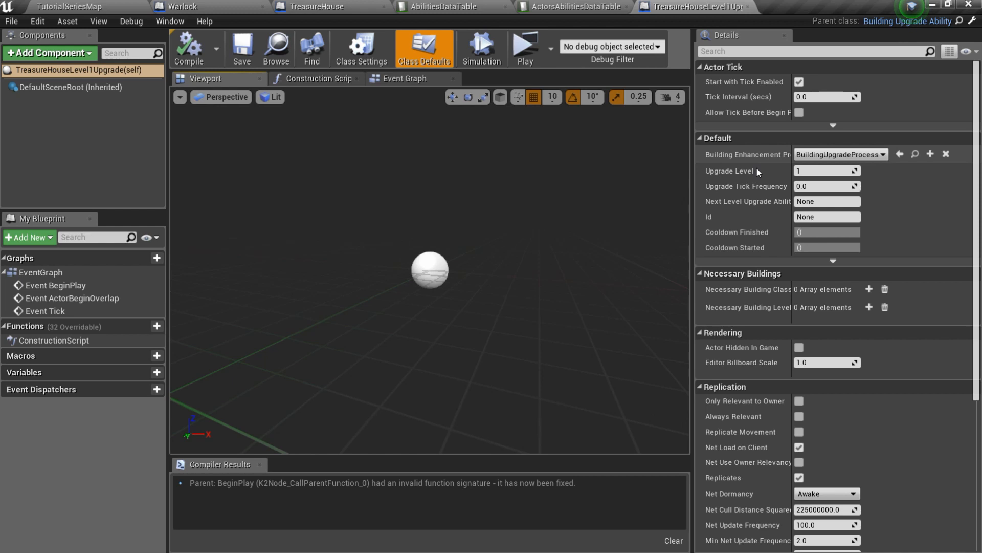
mouse_move(826, 170)
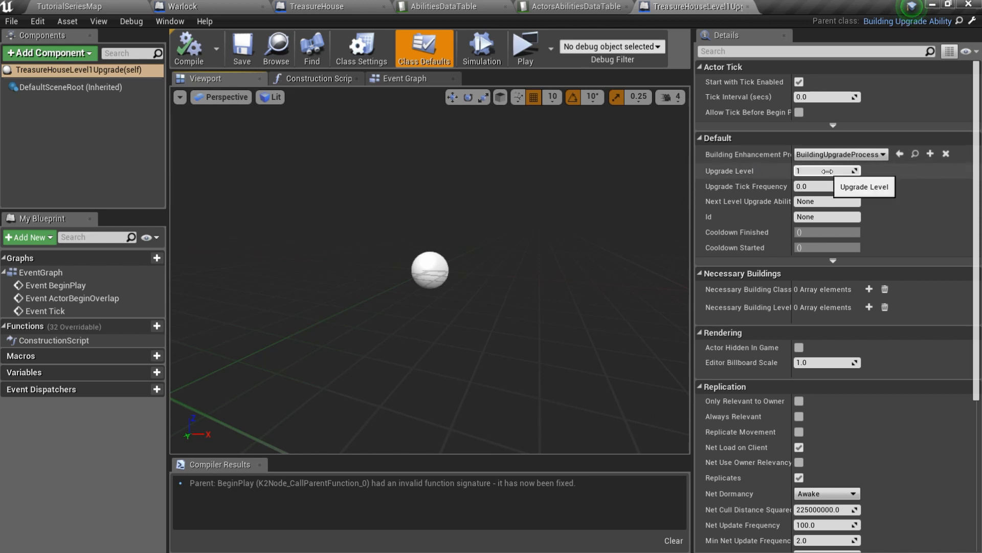
mouse_move(826, 190)
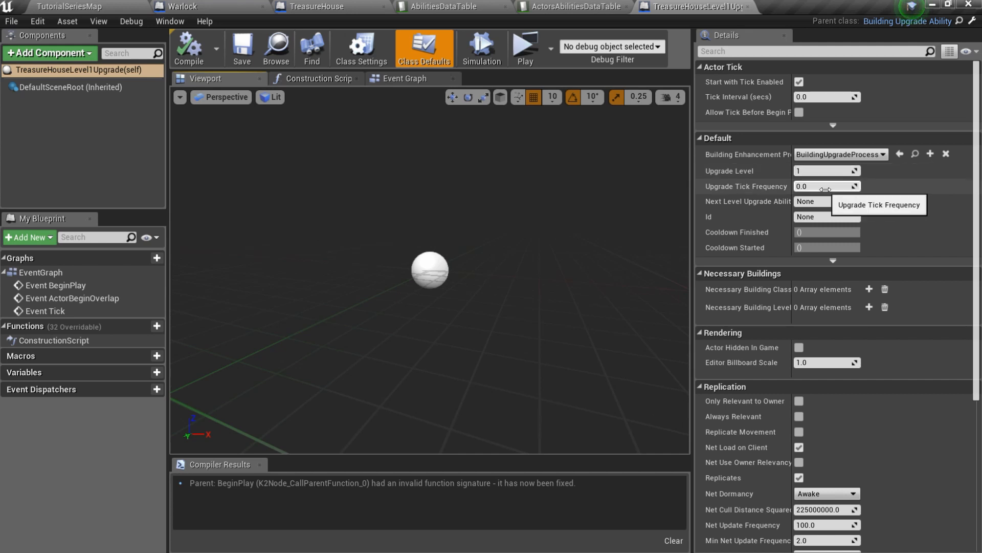
mouse_move(829, 199)
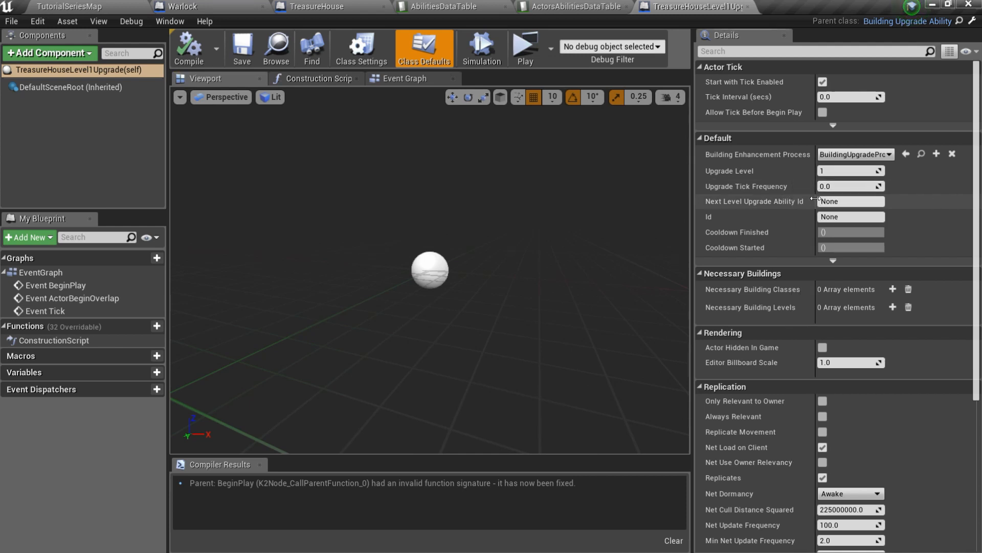
Set the upgrade's Id to TREASURE_HOUSE_LEVEL1_UPGRADE and compile the blueprint.
left_click(851, 201)
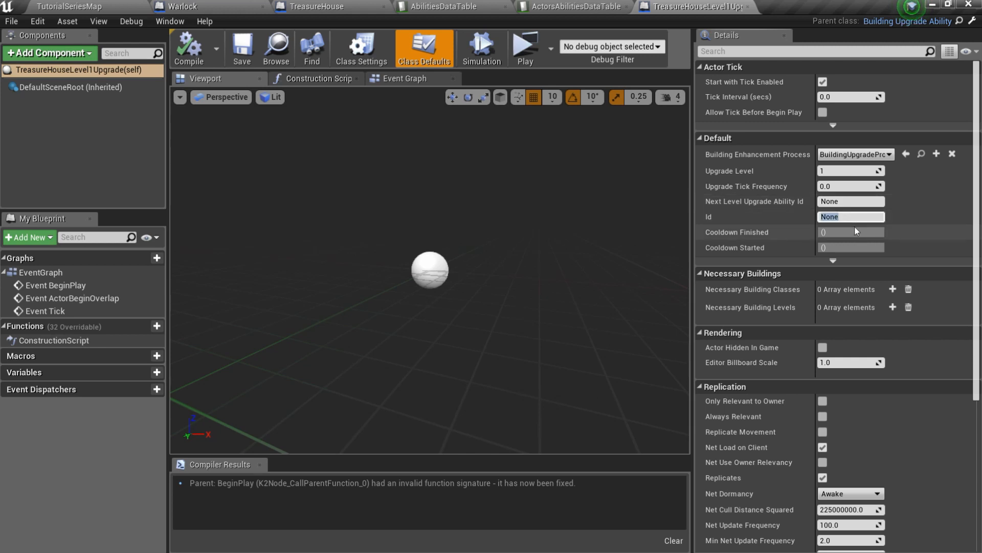
type("TREASURE_HOUSE_LEVEL")
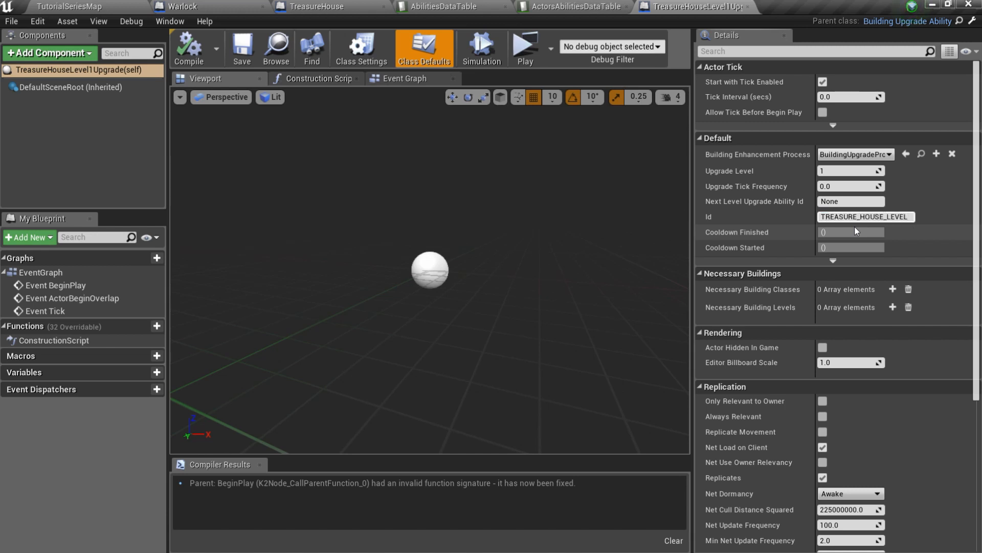
left_click(189, 48)
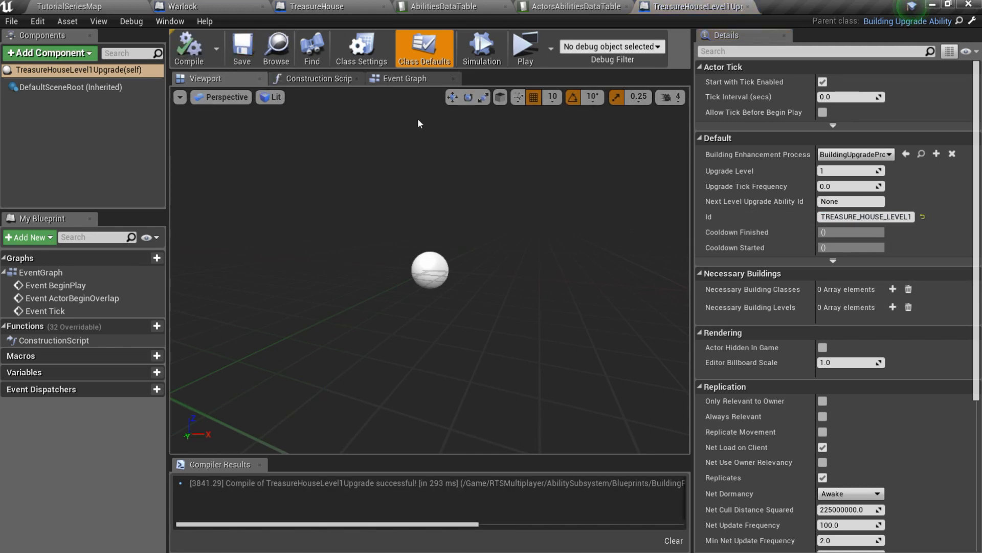
mouse_move(440, 7)
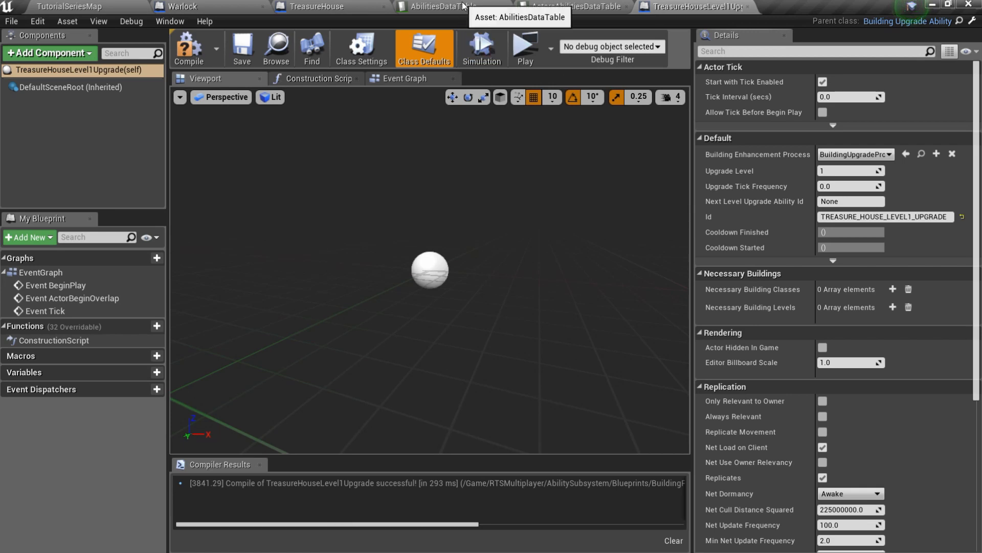
Set the new row's class, icon, names, tree cost and CastTime 8.0 in AbilitiesDataTable.
left_click(438, 6)
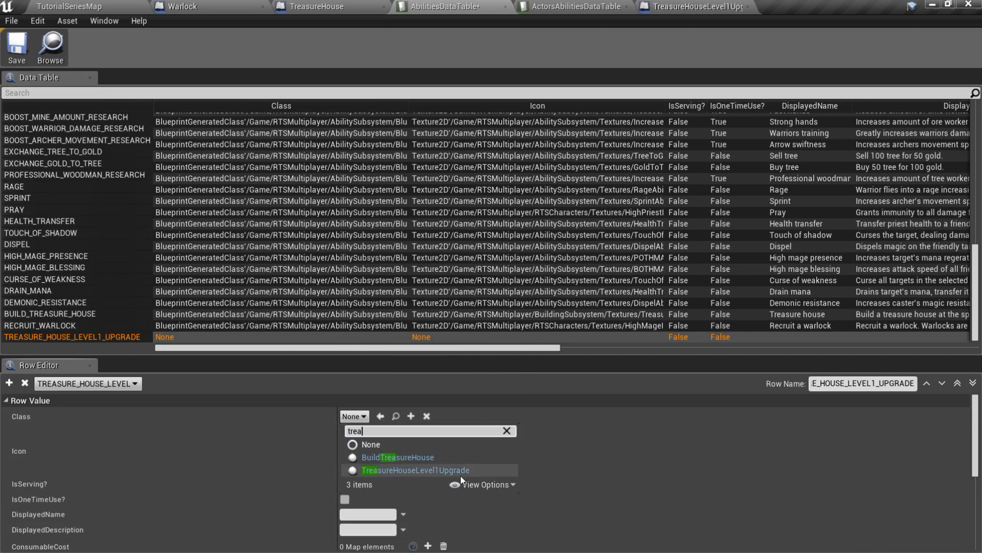
left_click(415, 470)
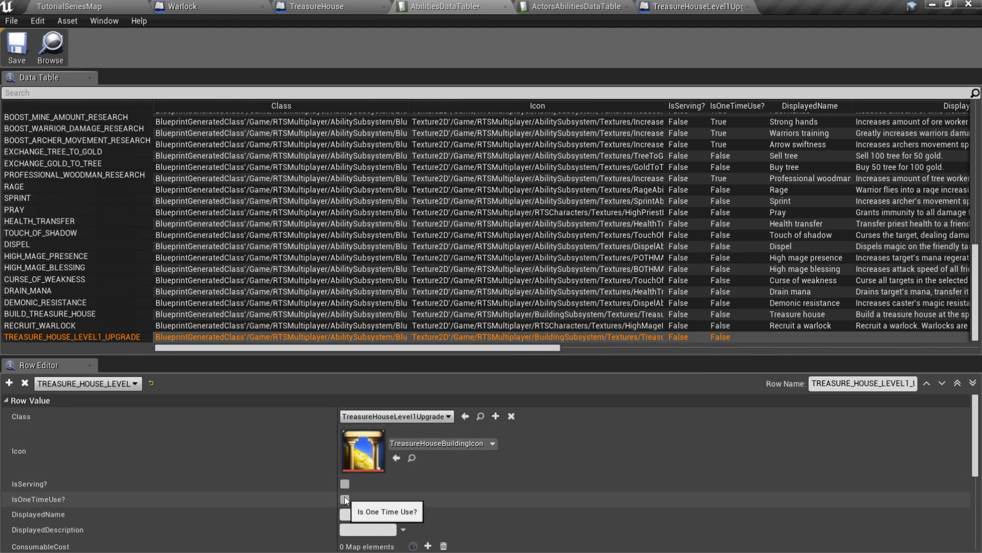
mouse_move(402, 500)
type("Upgrade treasure house")
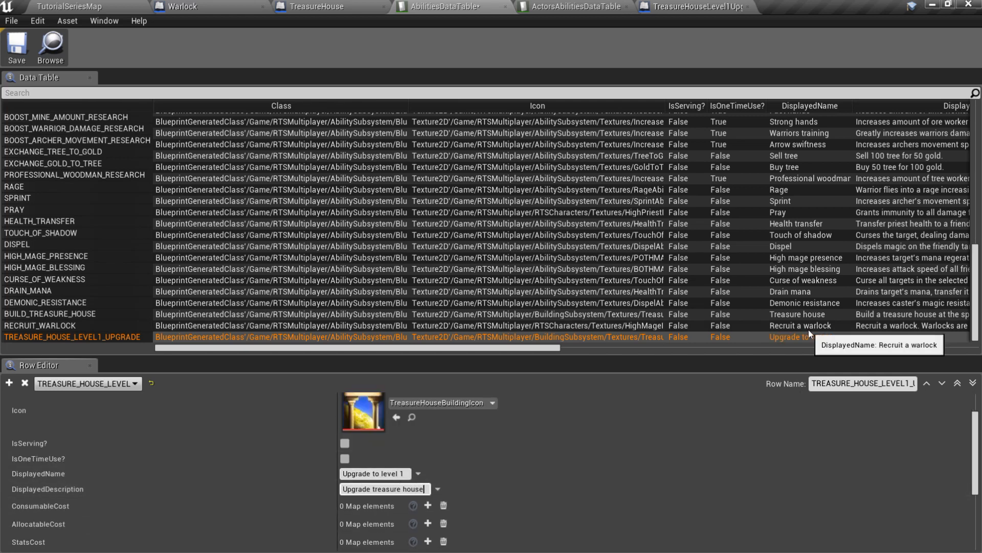
left_click(176, 461)
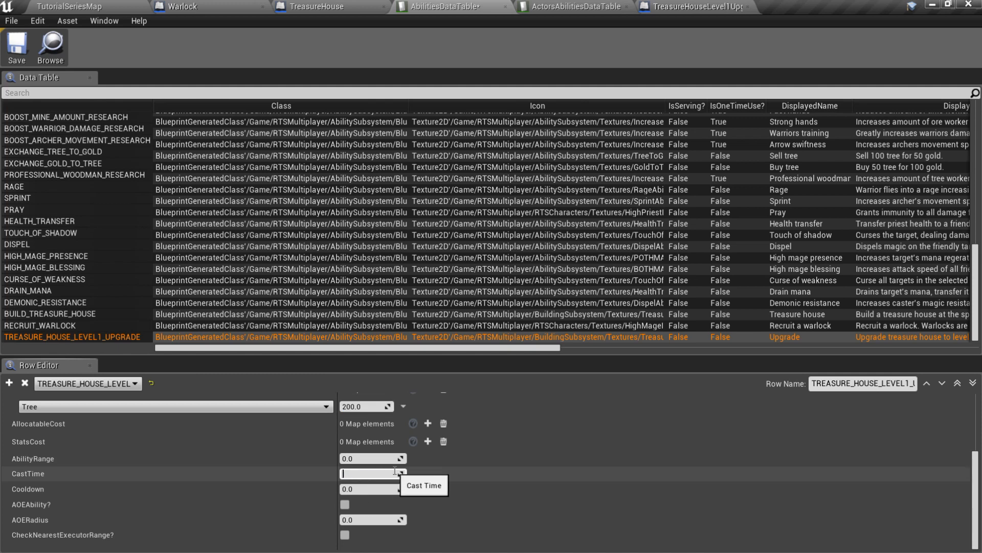
type("8.0")
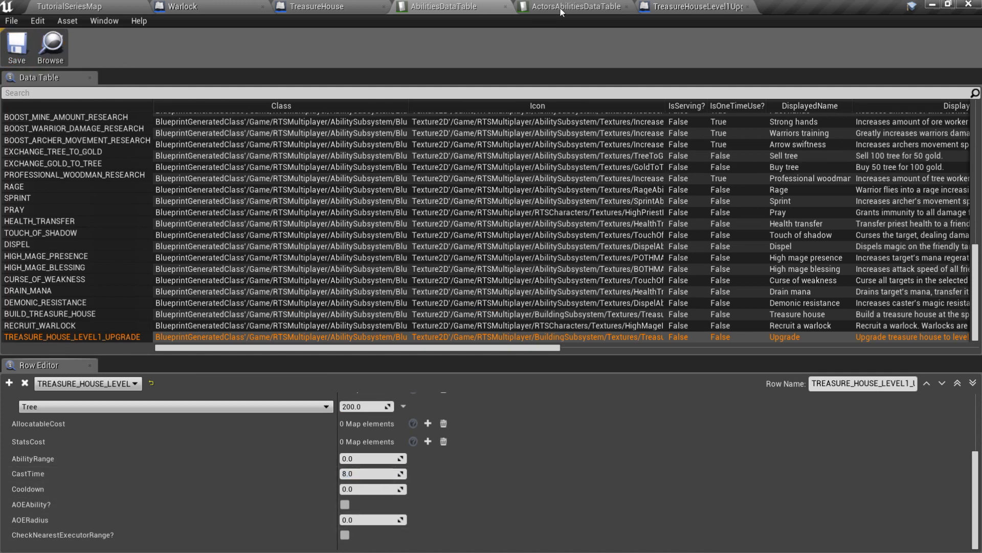
left_click(863, 383)
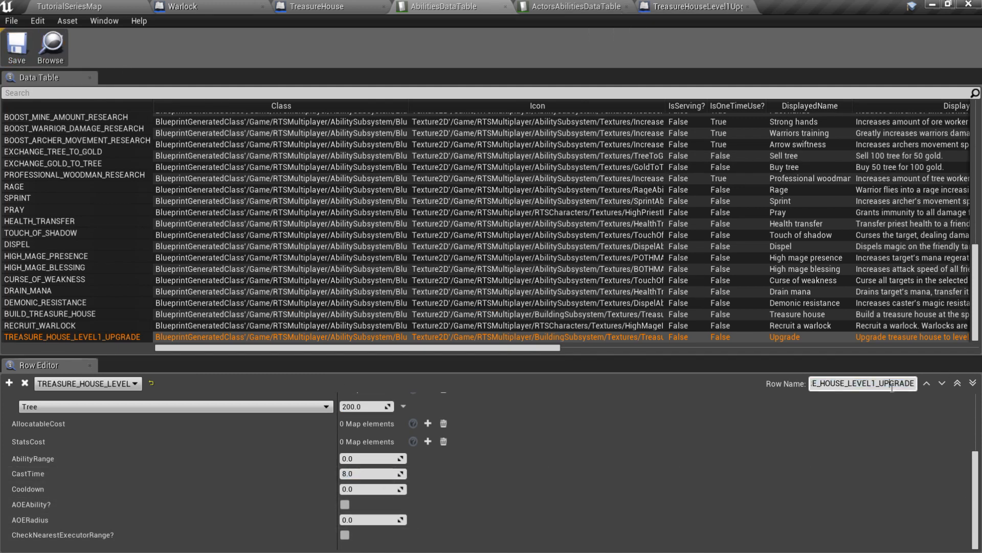
Add TREASURE_HOUSE_LEVEL1_UPGRADE to TREASURE_HOUSE in ActorsAbilitiesDataTable.
left_click(575, 6)
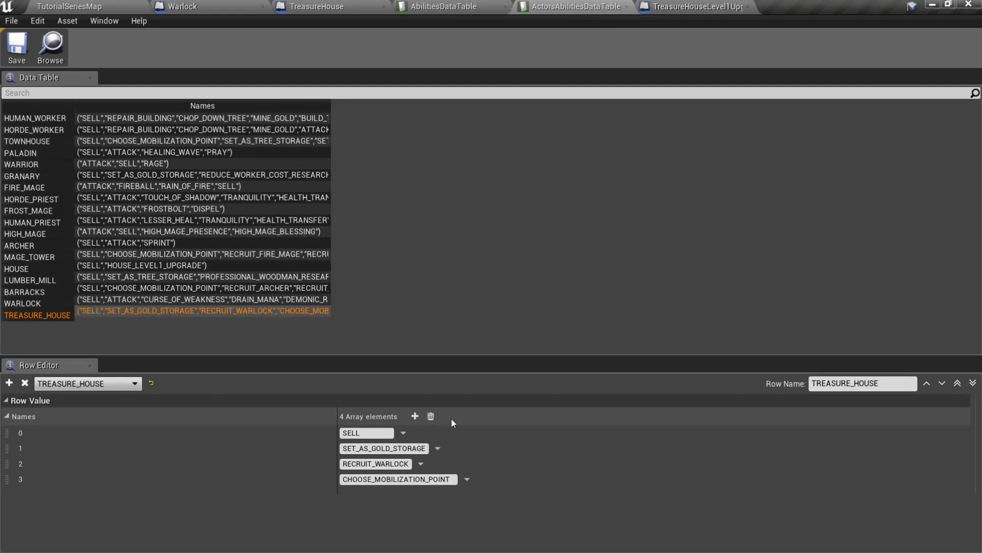
left_click(415, 416)
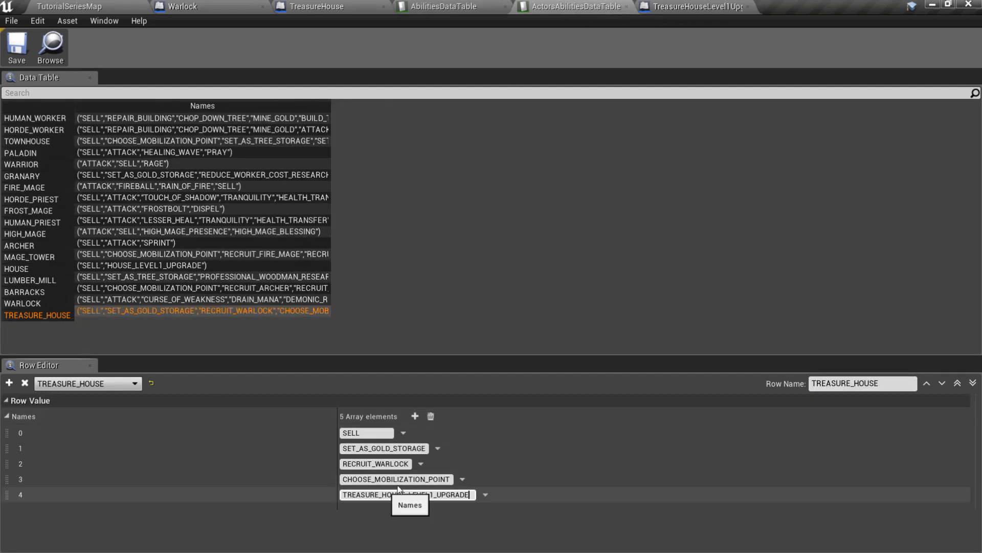
left_click(311, 6)
type("selec")
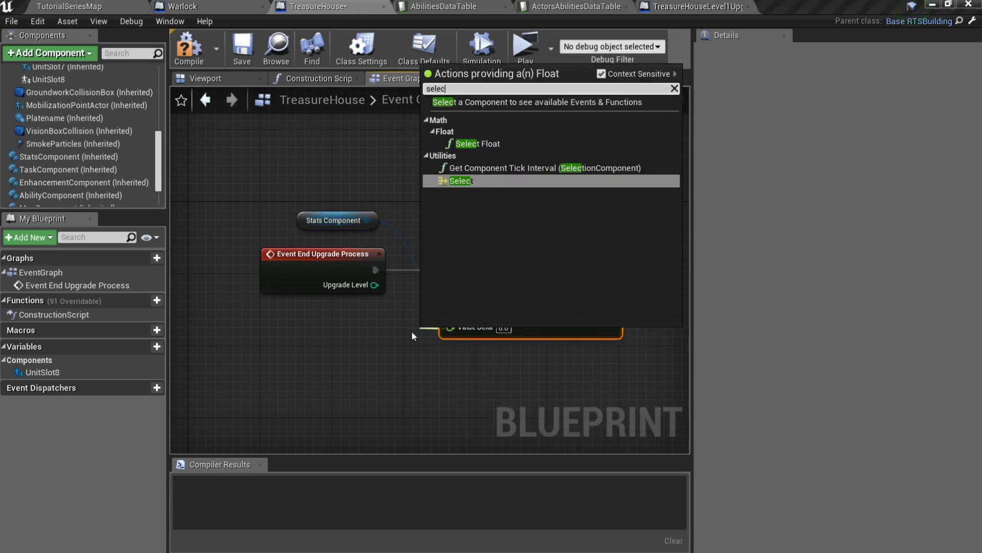
Wire End Upgrade Process to raise max Health by 500 via a Select node (0.0/500.0) and save.
left_click(460, 181)
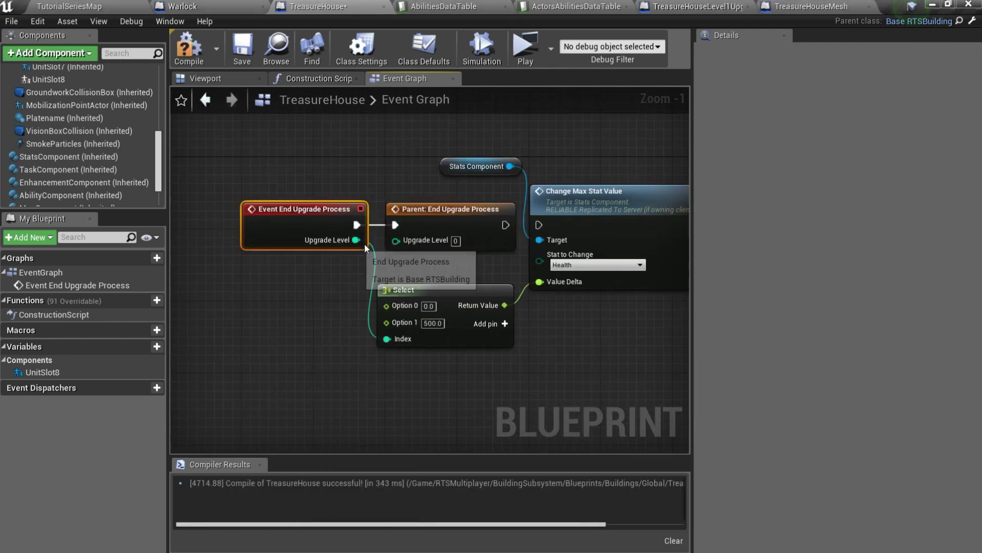
left_click(242, 48)
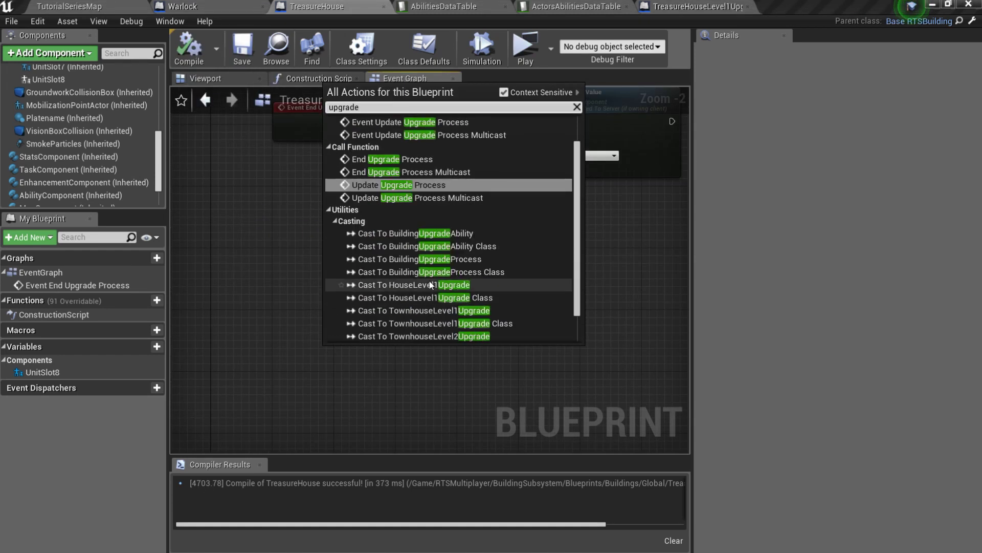
scroll("up", 3)
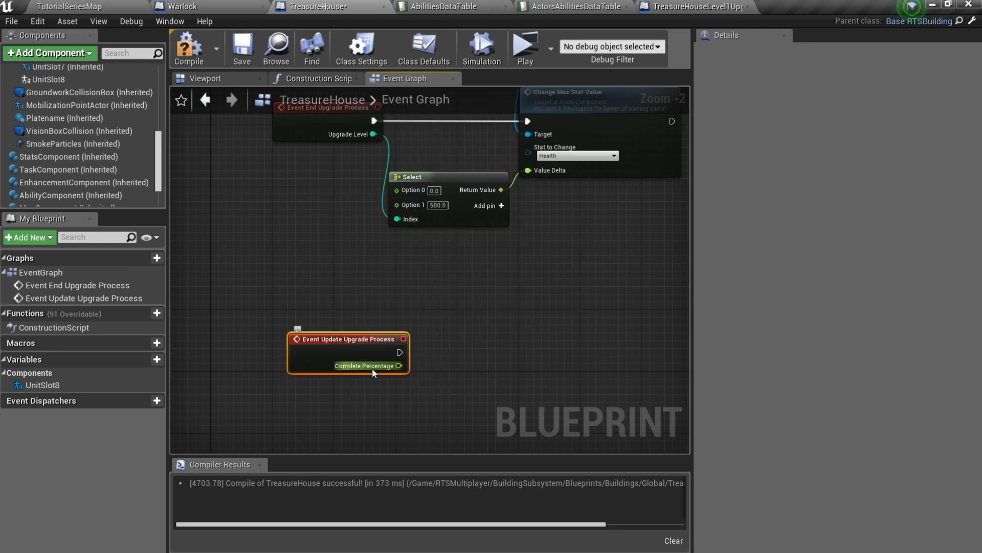
key("Delete")
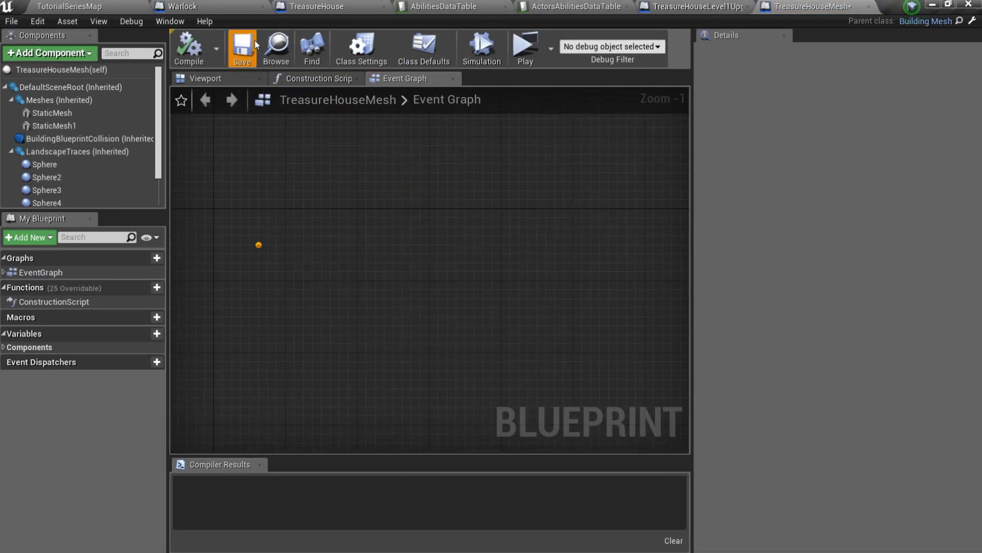
Add StaticMesh2 to TreasureHouseMesh with Hidden in Game ticked.
left_click(189, 48)
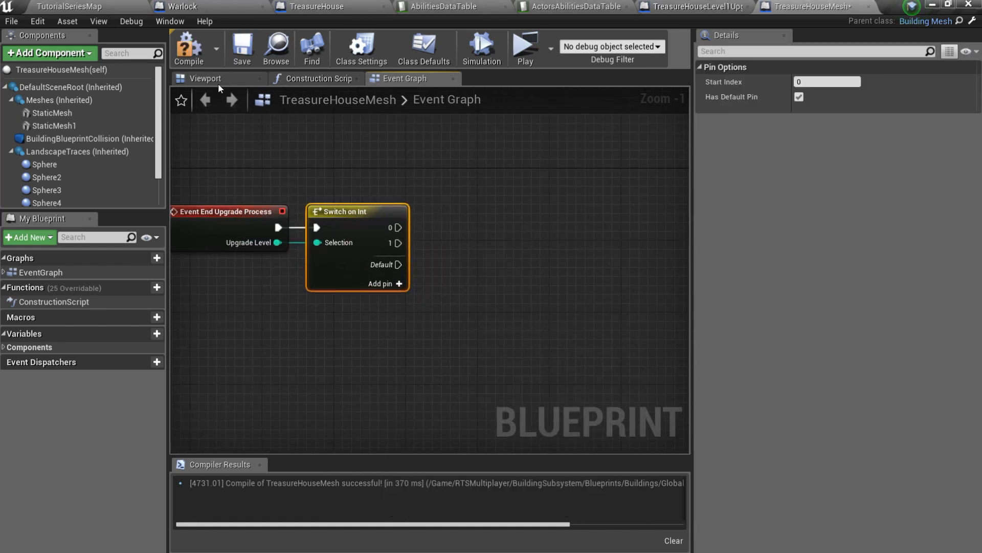
left_click(205, 78)
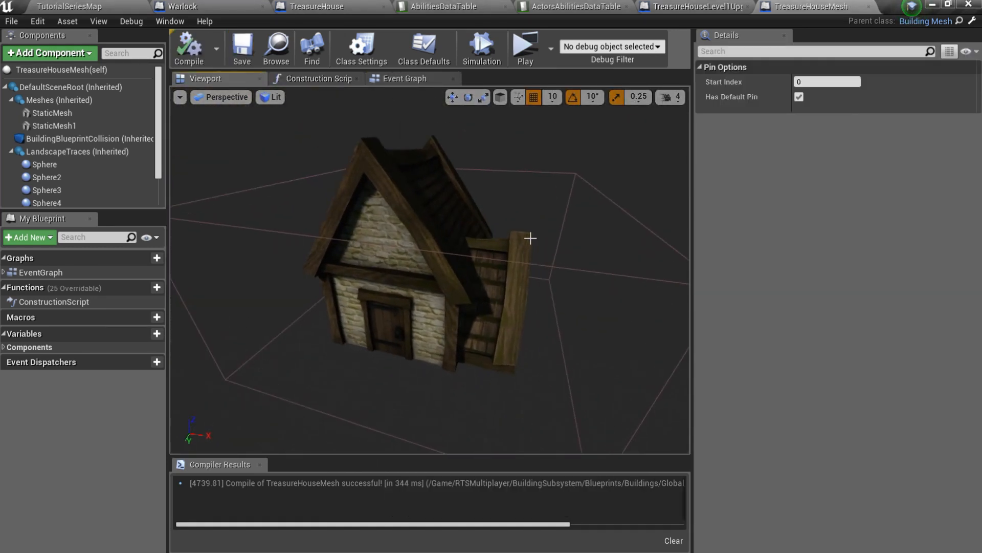
type("stat")
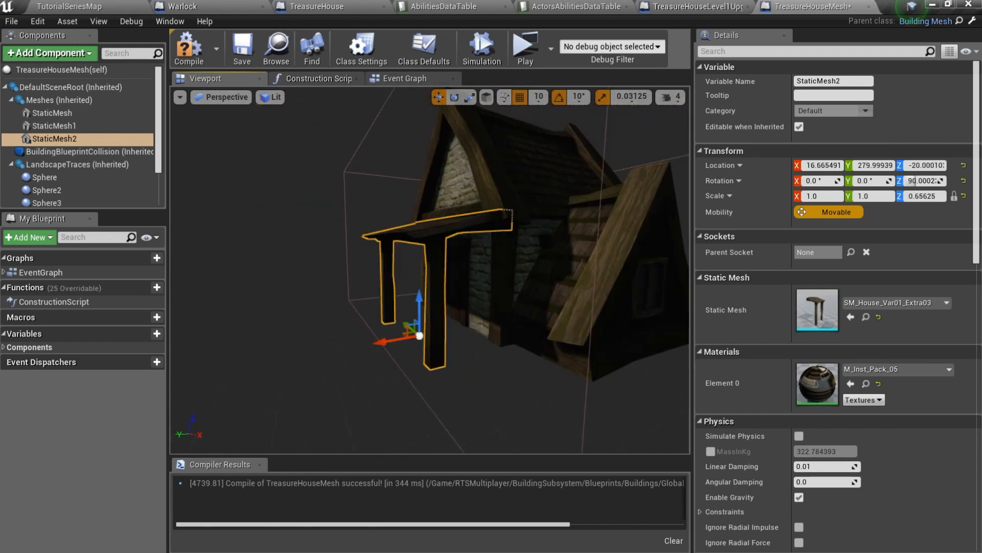
On Switch on Int case 1, unhide StaticMesh2 via Set Hidden in Game, then compile and save.
left_click(406, 78)
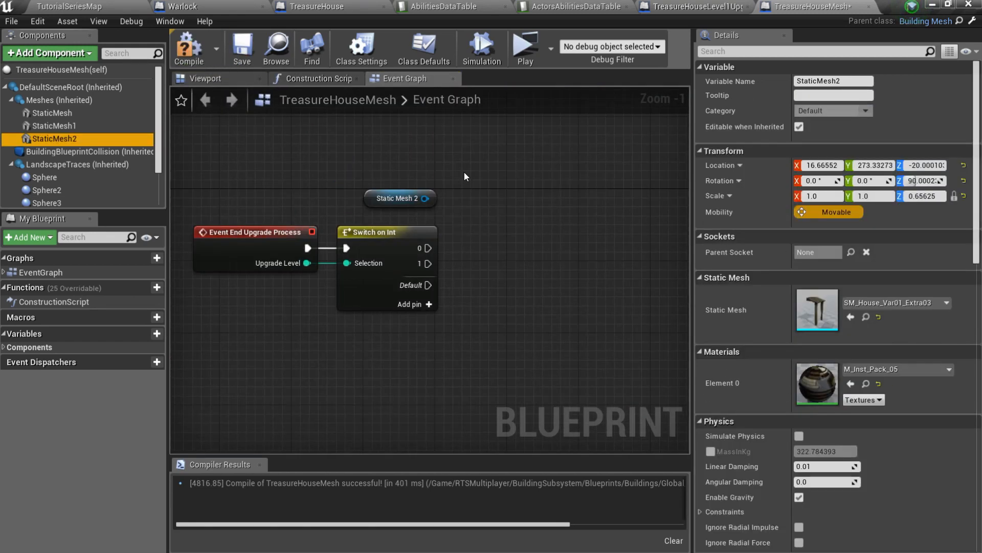
type("hid")
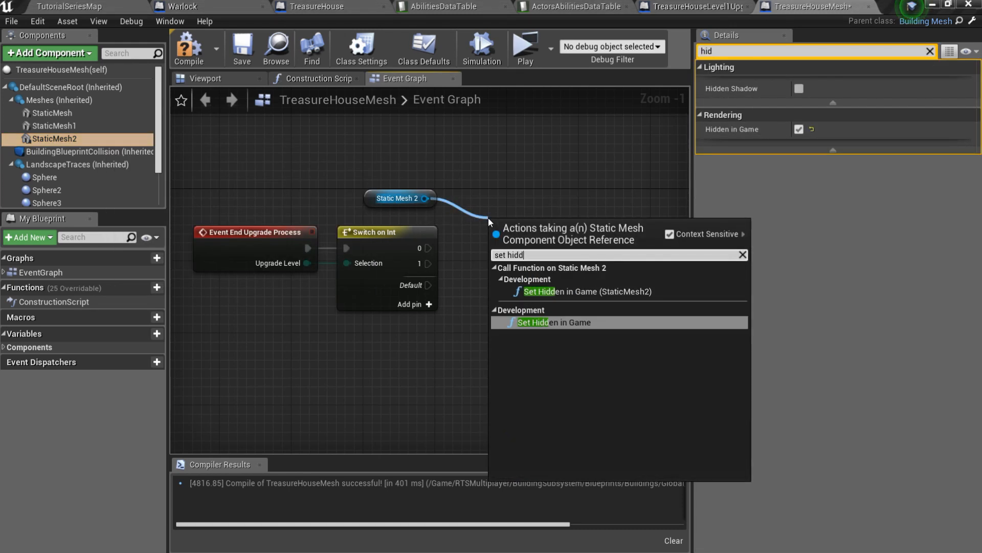
left_click(554, 322)
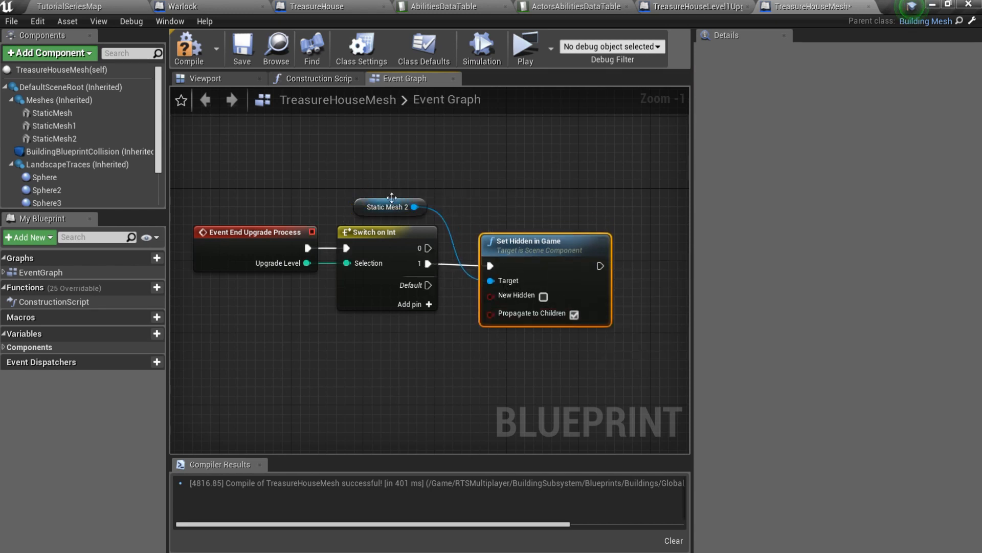
left_click(388, 207)
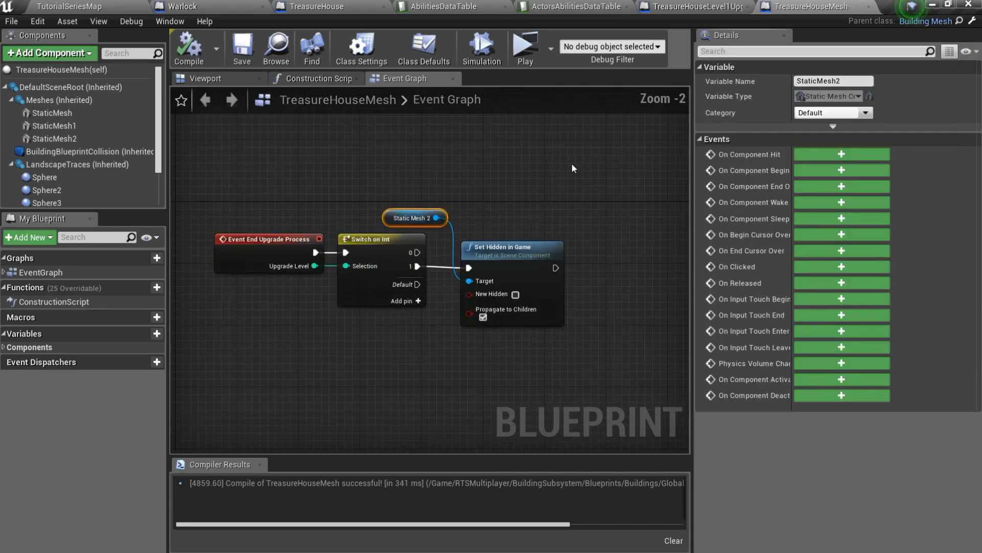
left_click(525, 48)
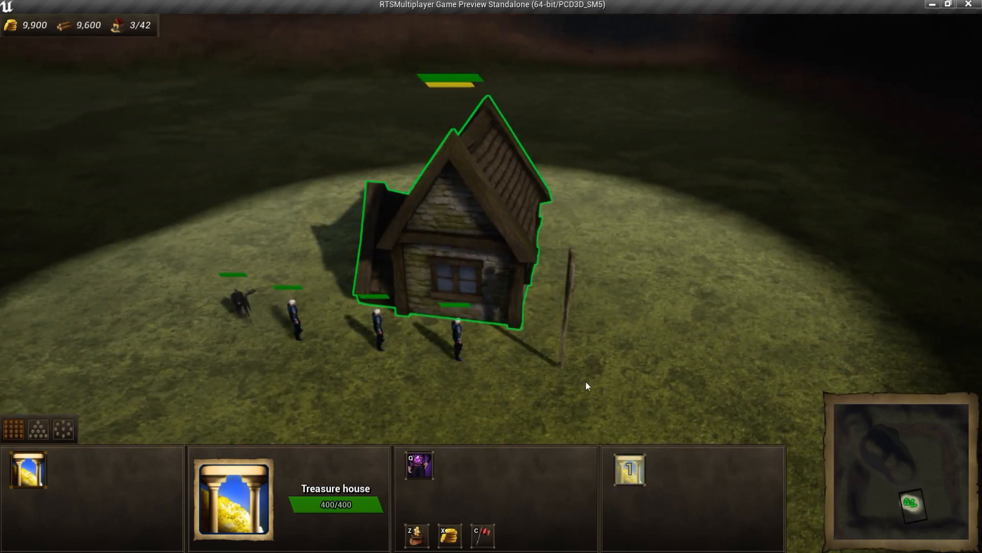
Select the built treasure house in the standalone preview to show its 400/400 health.
left_click(628, 470)
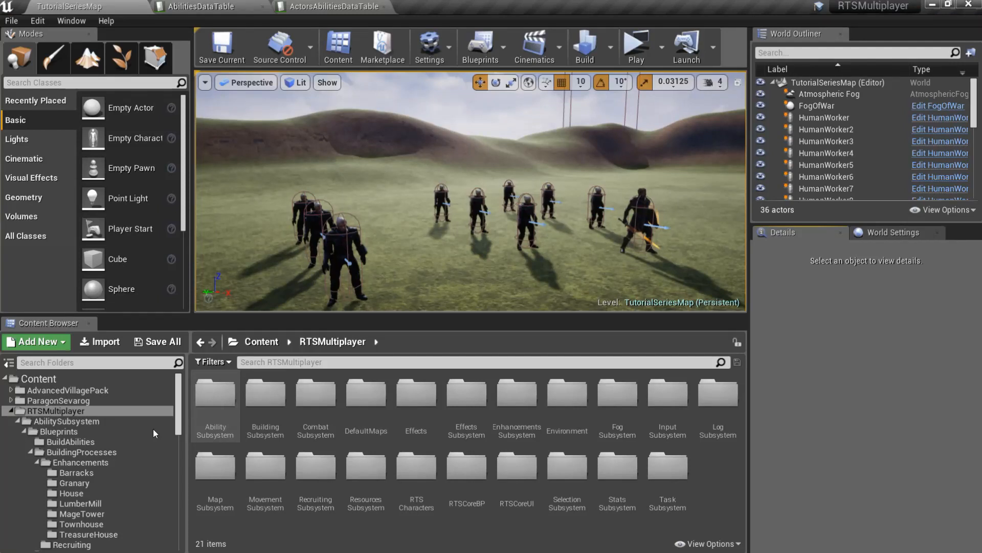
Browse AbilitySubsystem > Blueprints > BuildingProcesses and enter the Enhancements folder.
left_click(65, 421)
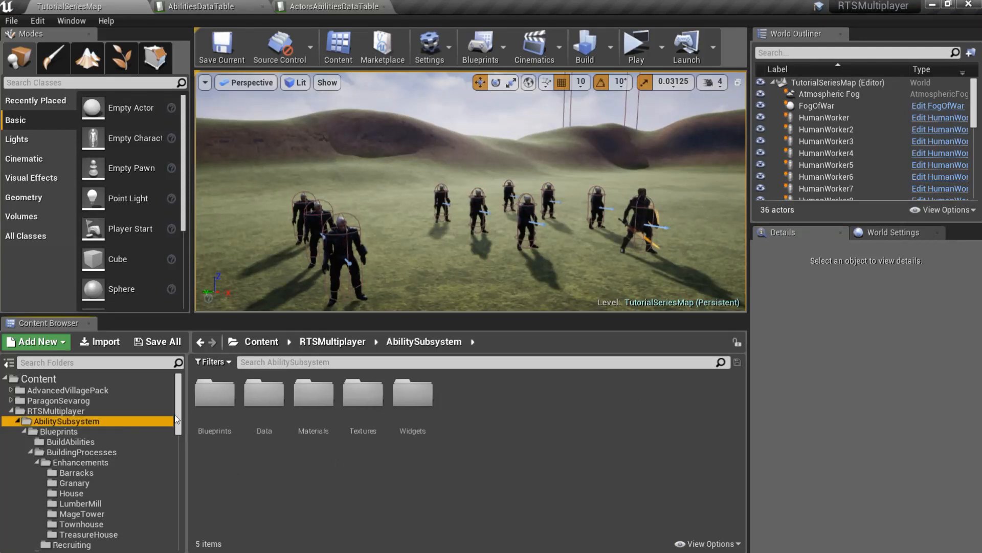
left_click(82, 452)
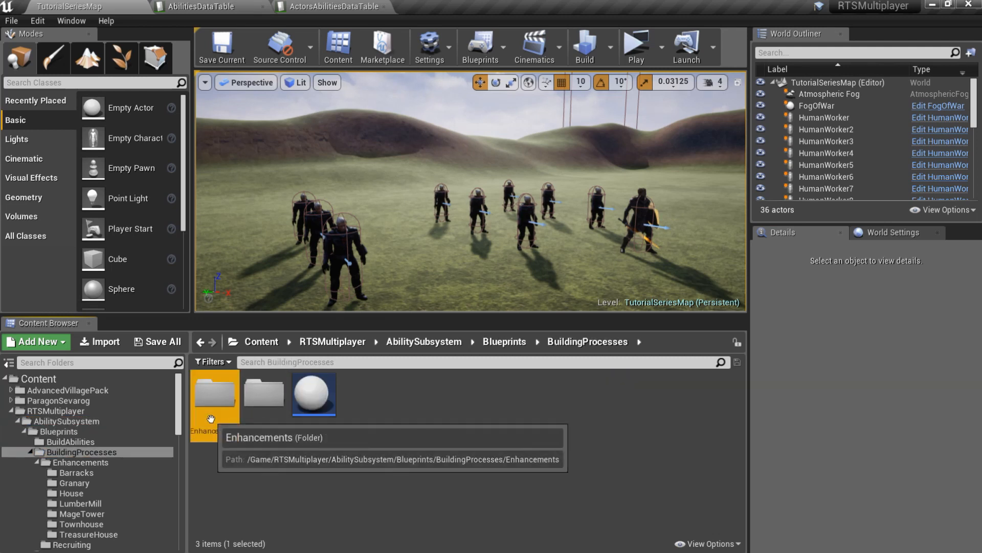
double_click(214, 394)
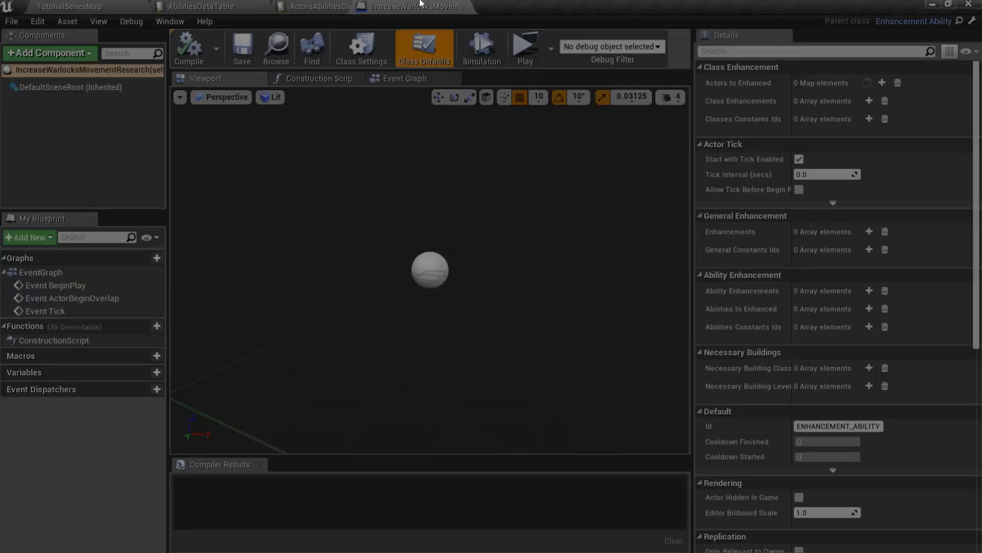
Map Horde and Humans factions to the Warlock class in the research's actors to enhance.
left_click(189, 48)
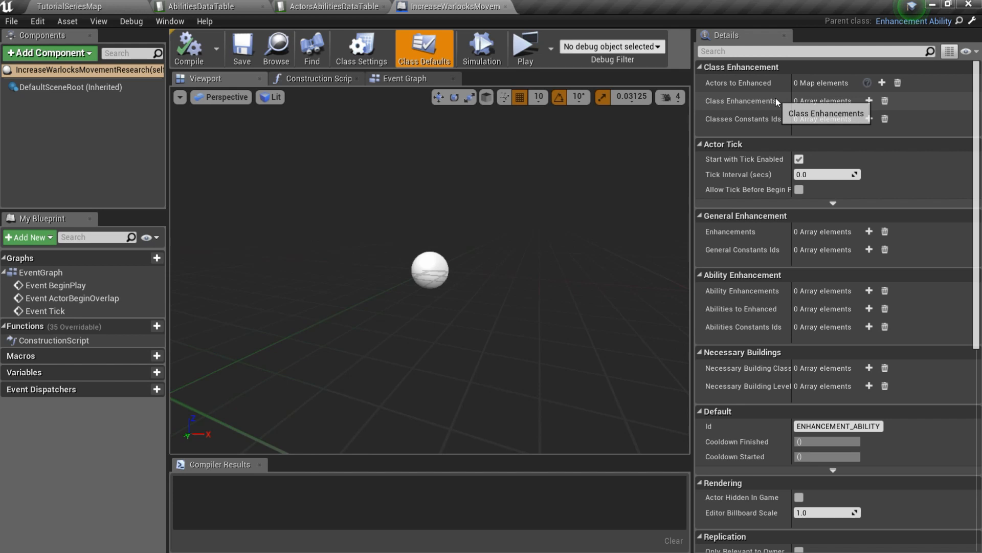
mouse_move(782, 91)
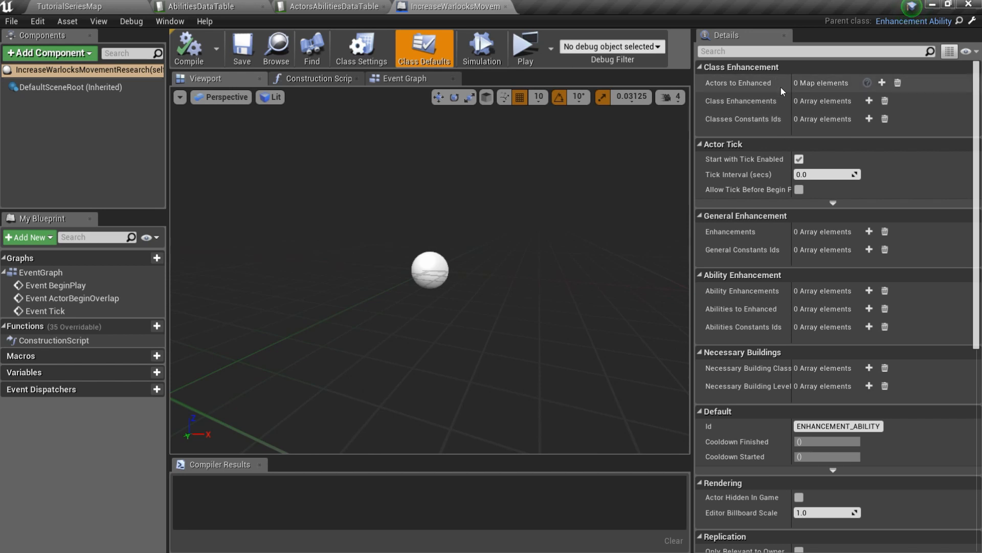
left_click(882, 83)
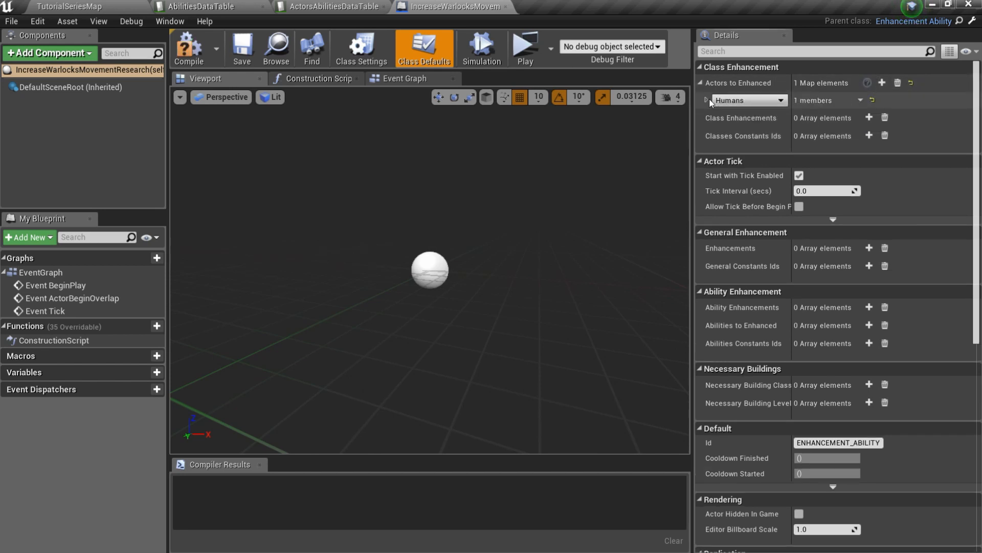
left_click(881, 81)
type("wa")
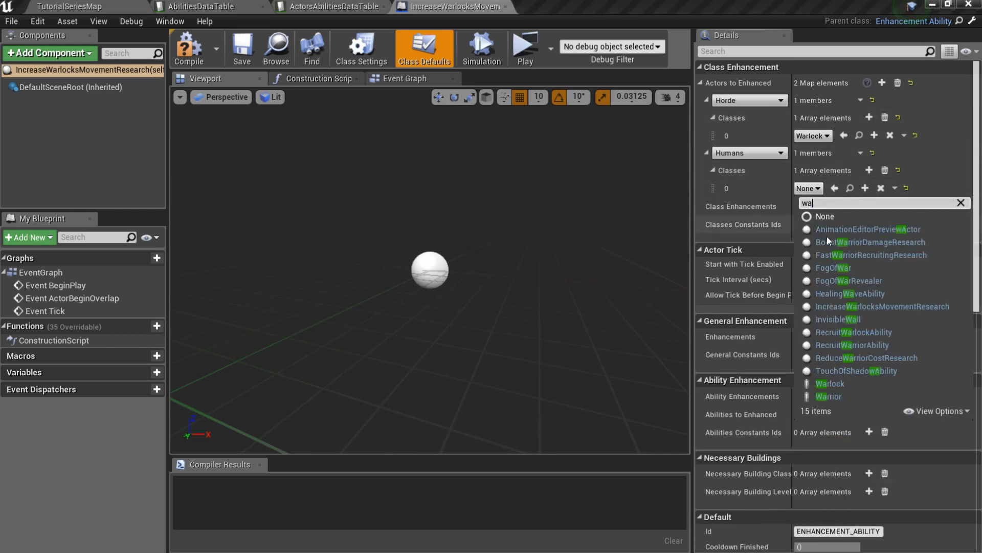
left_click(829, 383)
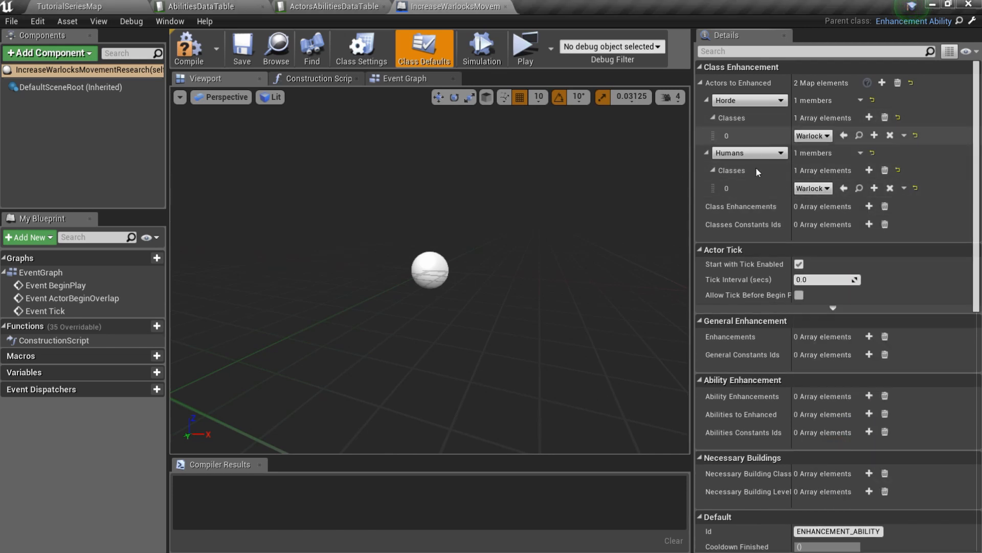
Add a MovementSpeedMaxBoost class enhancement and bring up the StatMaxBoostEnhancement blueprint.
left_click(870, 206)
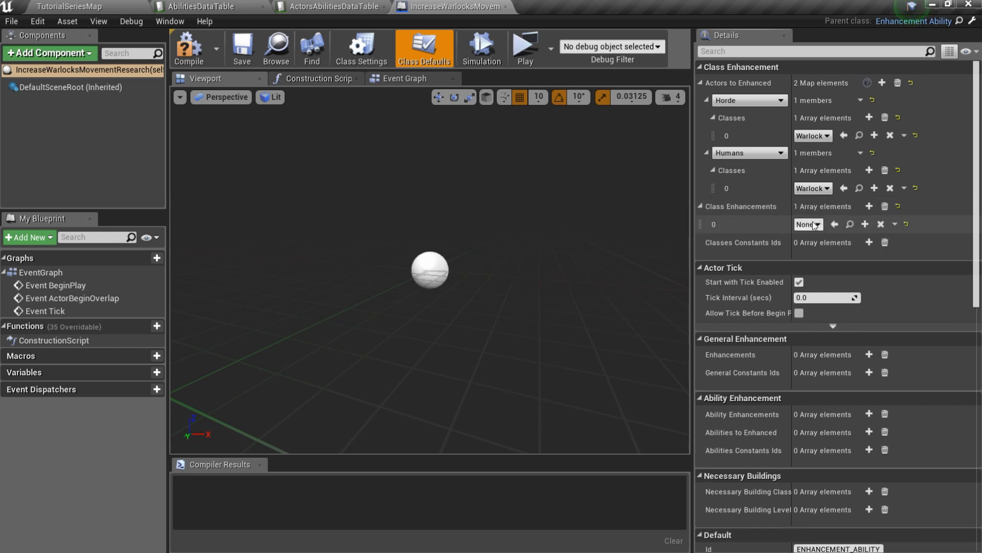
left_click(808, 224)
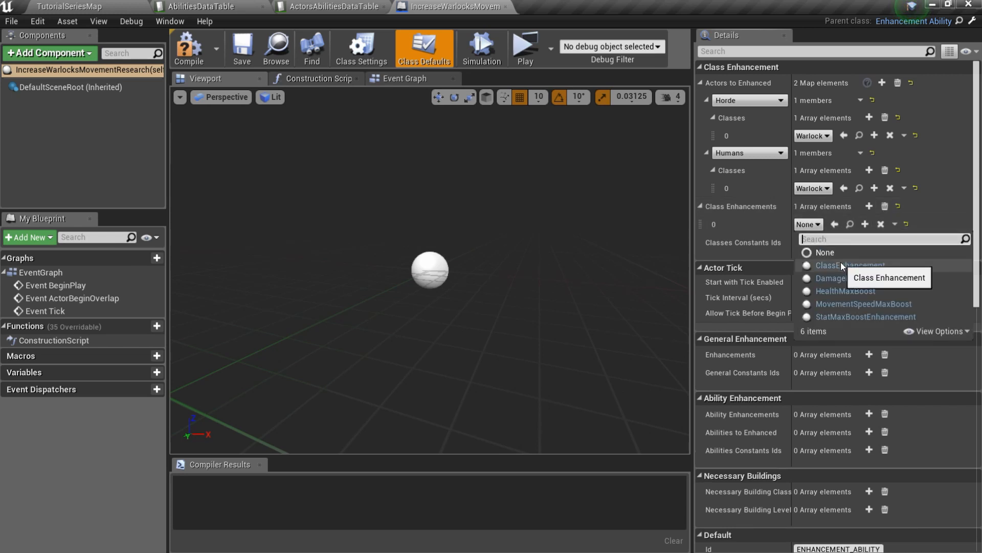
left_click(863, 304)
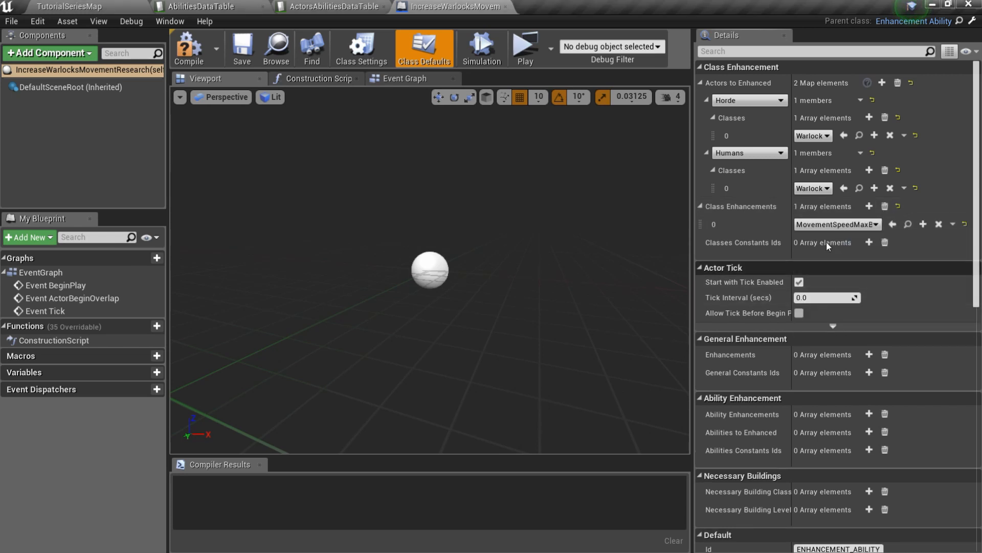
left_click(575, 6)
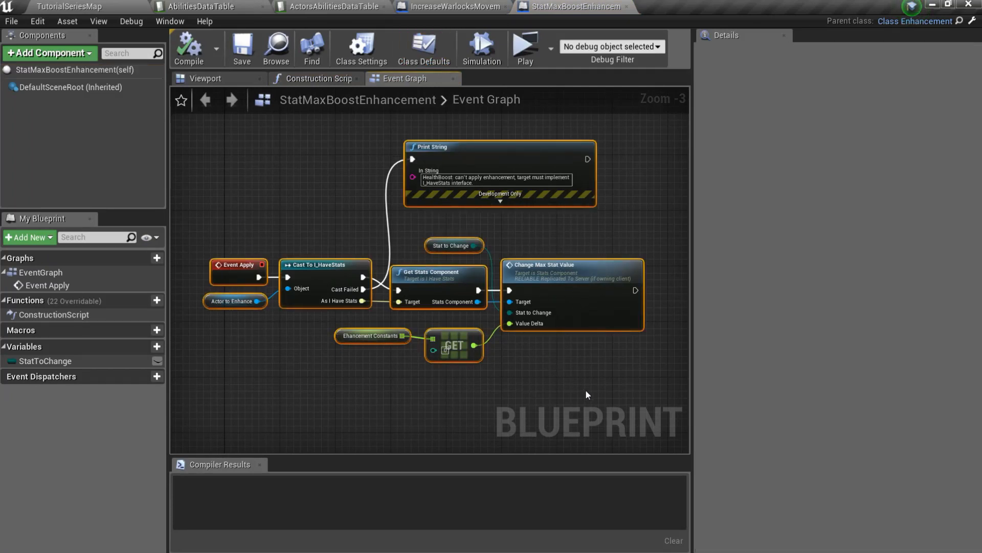
left_click(235, 300)
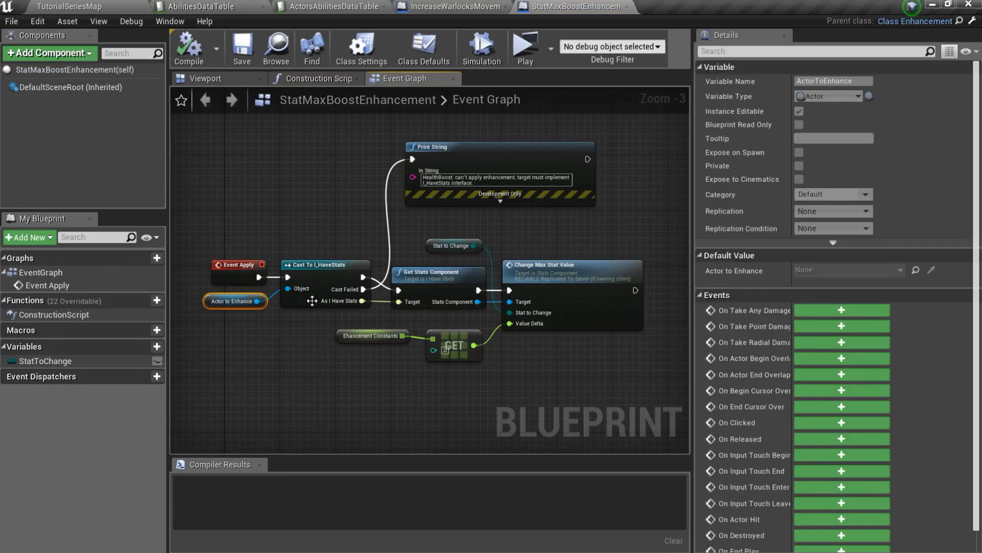
left_click(456, 371)
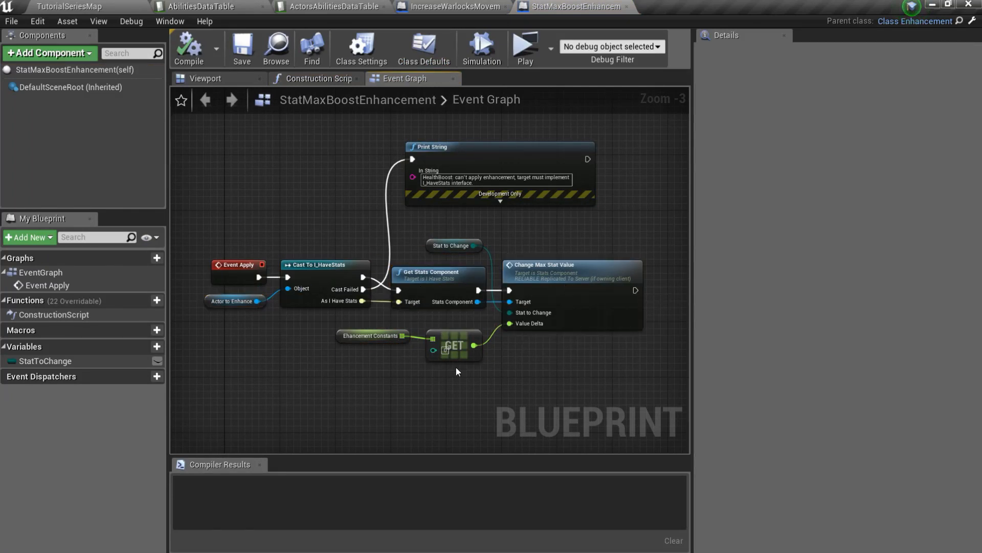
left_click(372, 335)
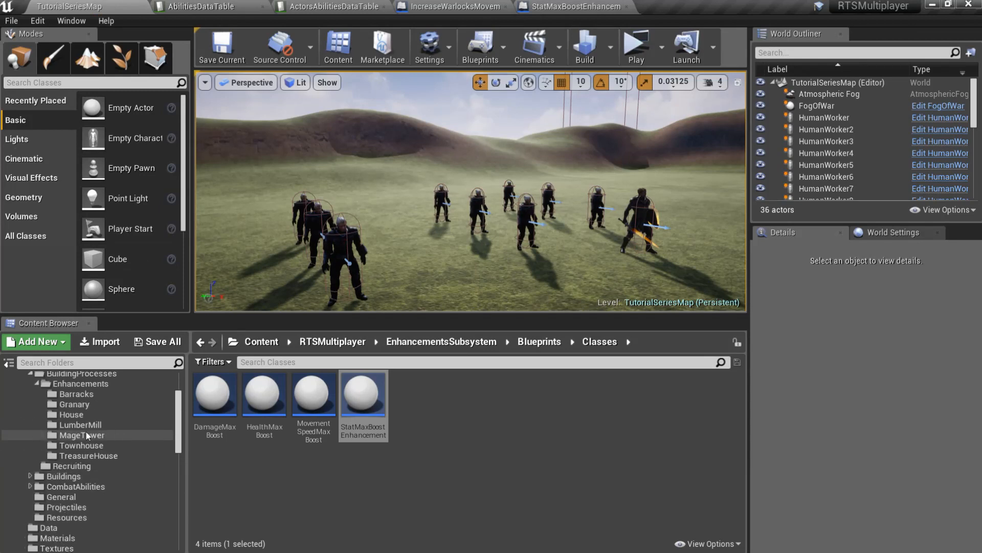
Add a WARLOCK_MOVEMENT_BOOST row with constant 100.0 to CustomConstantsDataTable.
left_click(66, 382)
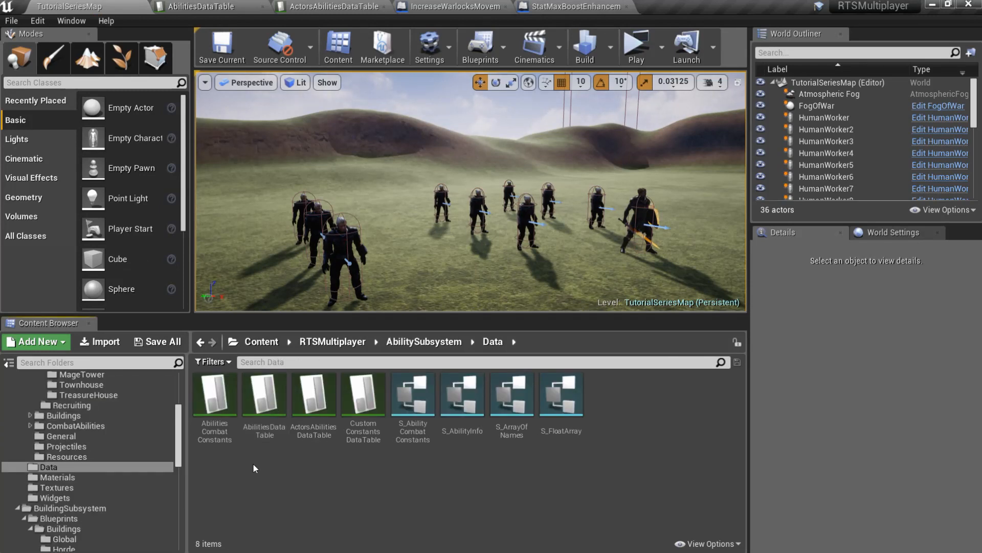
double_click(363, 393)
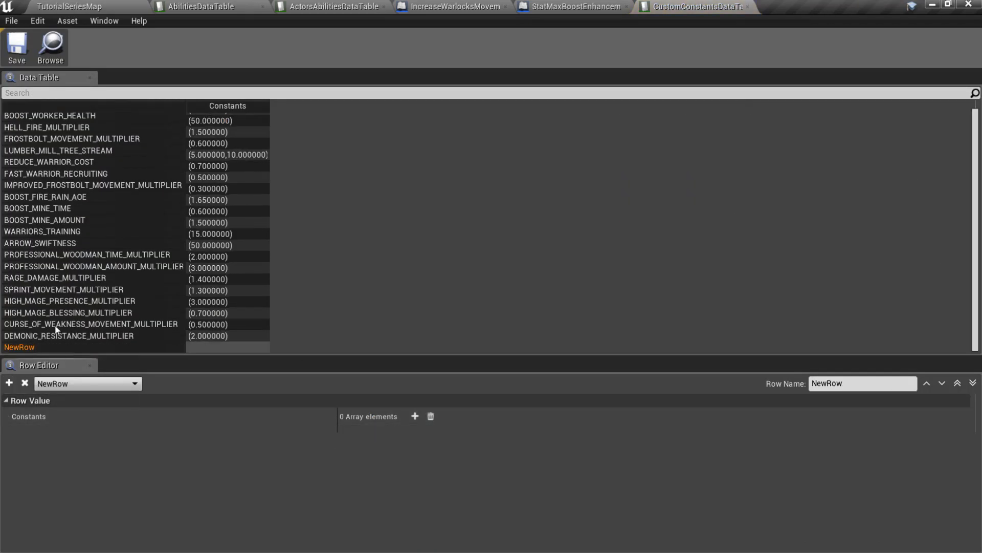
type("WARLOCK_MOVEMENT_BOOST")
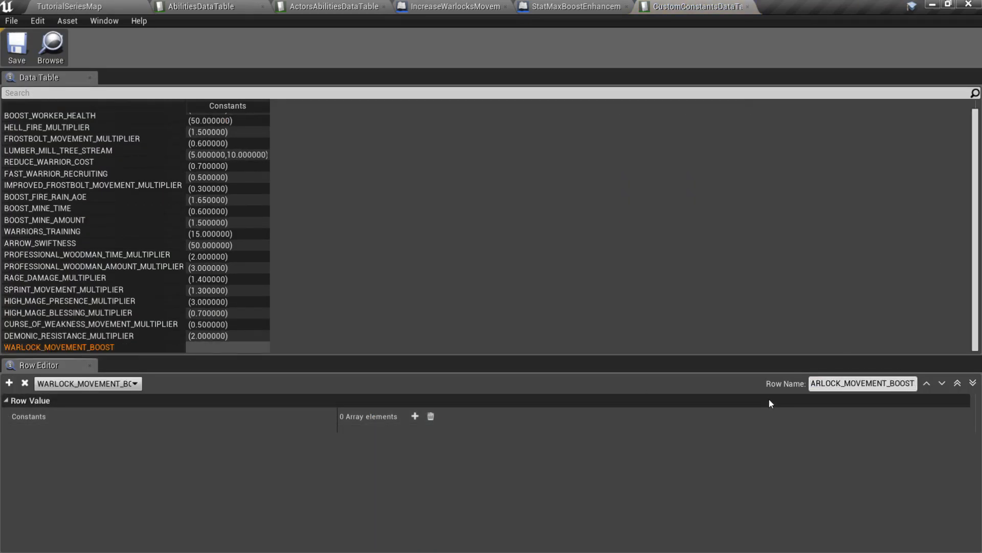
left_click(415, 416)
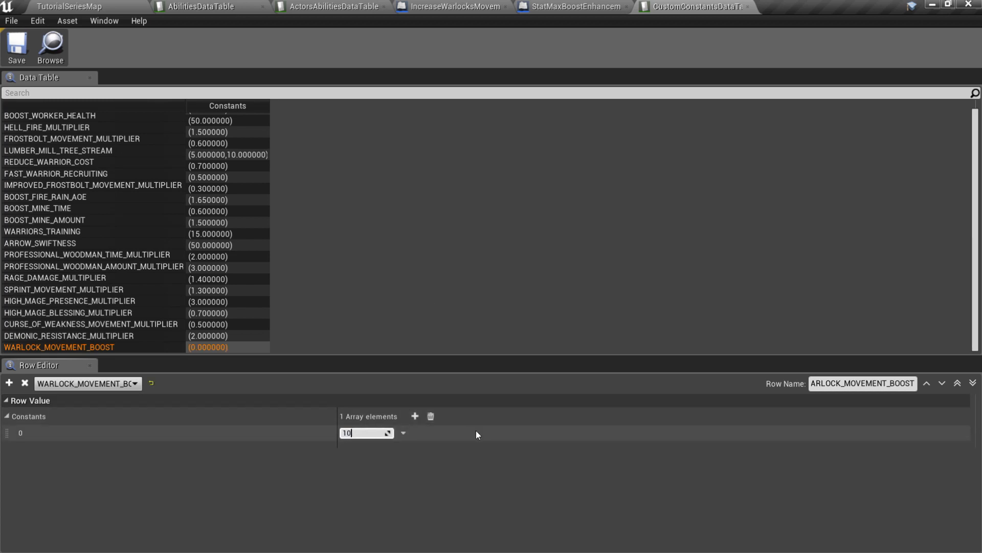
type("100.0")
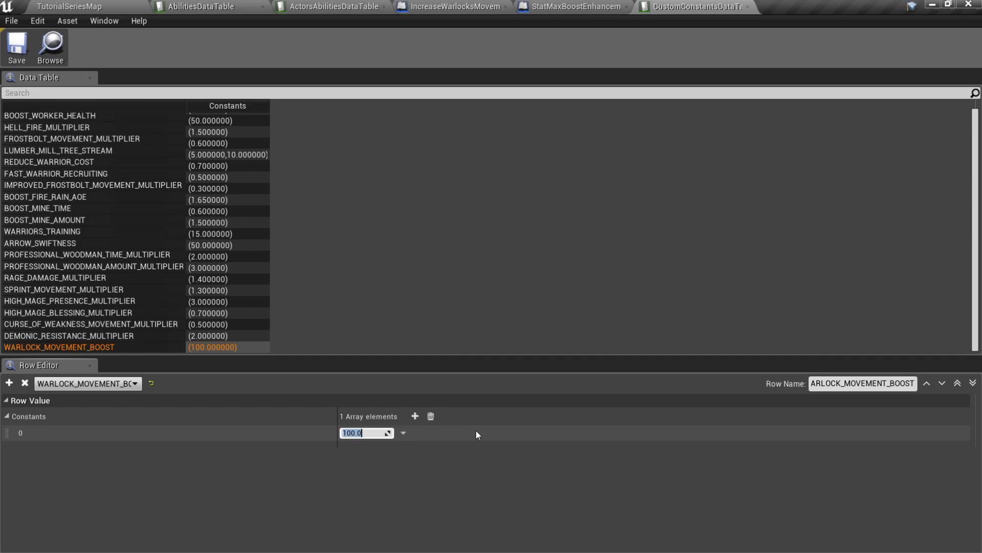
left_click(449, 7)
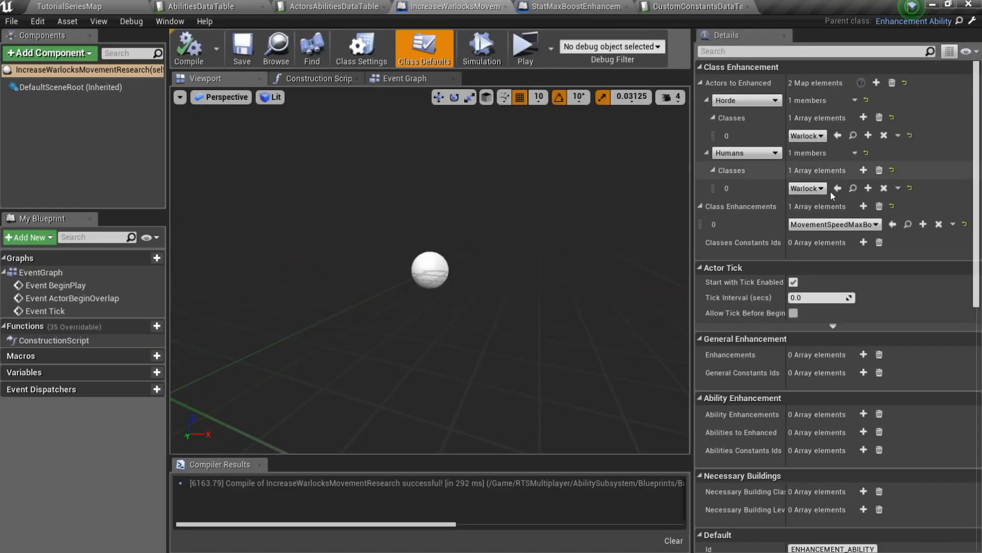
Set class constant WARLOCK_MOVEMENT_BOOST and id INCREASE_WARLOCK_MOVEMENT_RESEARCH on the research.
left_click(863, 243)
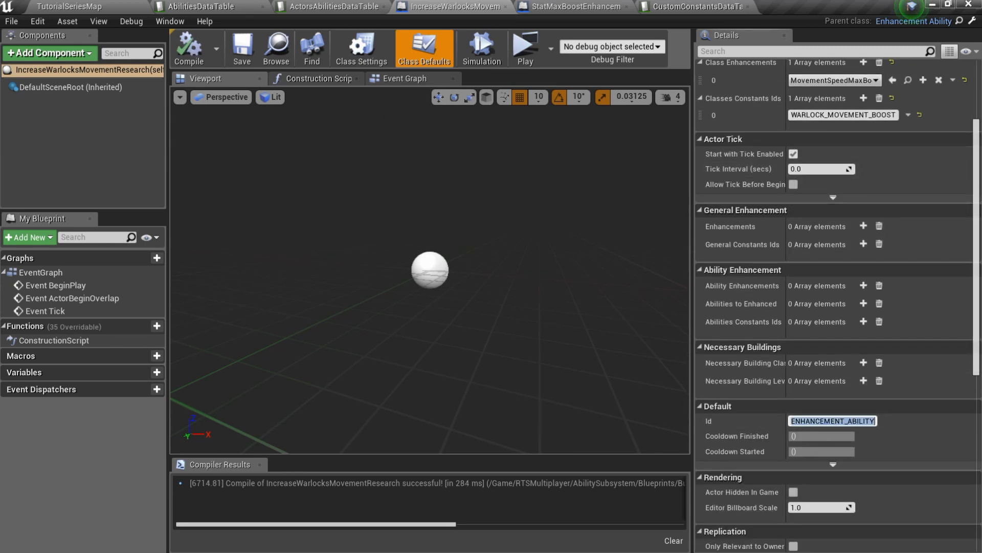
type("INCREASE_W")
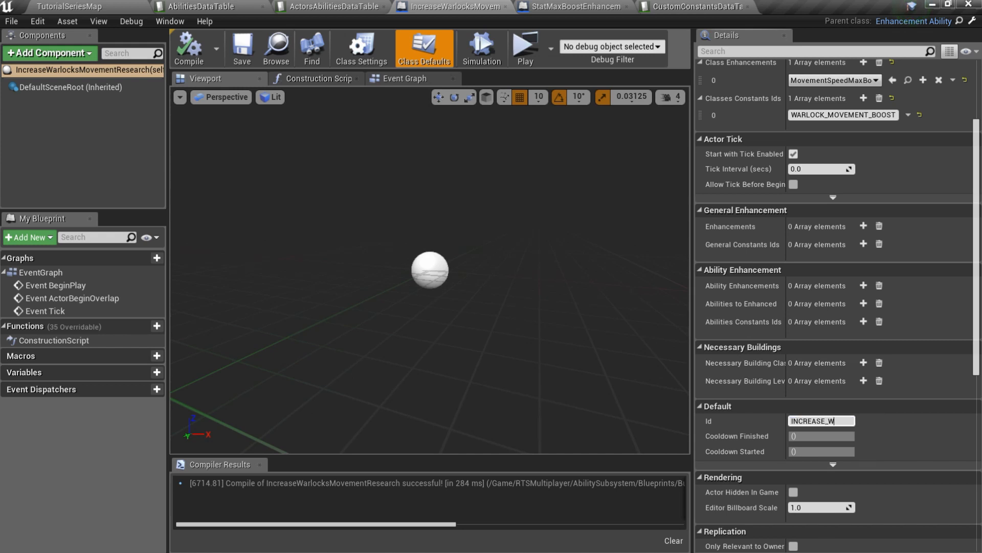
left_click(199, 7)
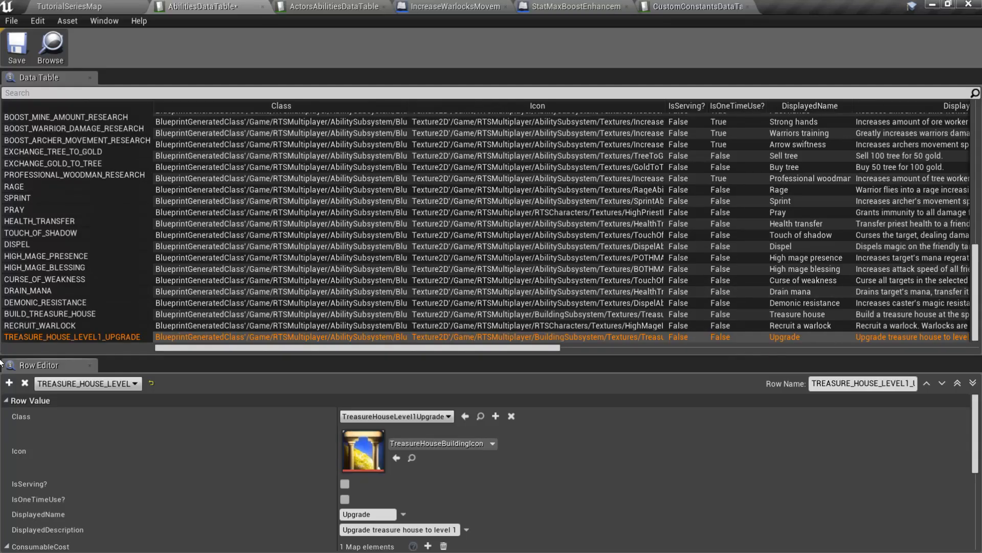
Add an INCREASE_WARLOCK_MOVEMENT_RESEARCH row named Shadow swiftness to AbilitiesDataTable.
left_click(9, 383)
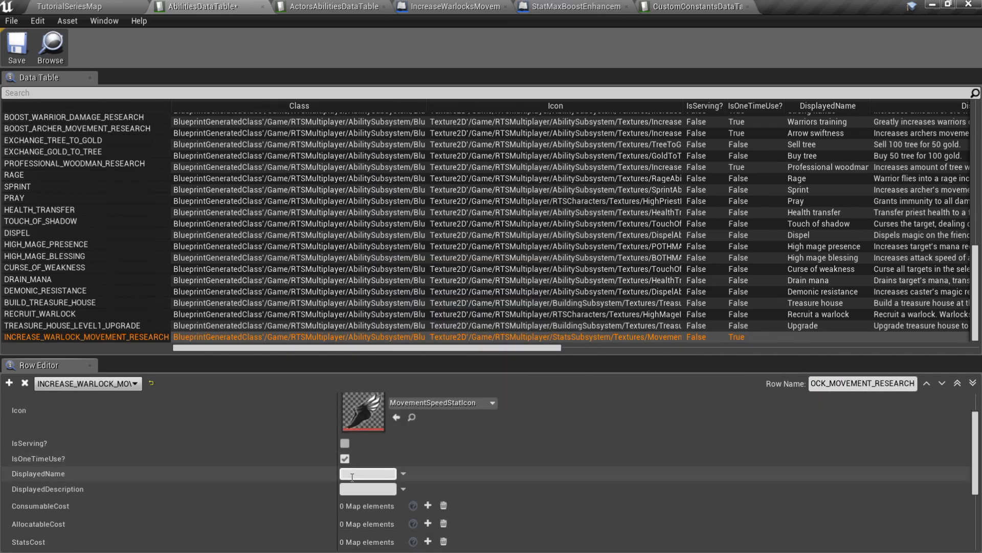
type("Shadow swiftness")
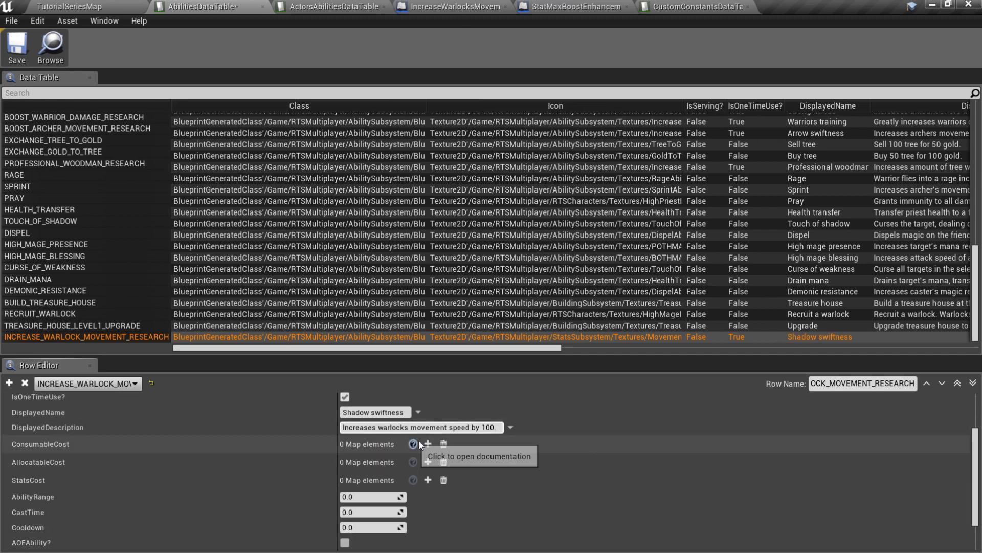
scroll("down", 3)
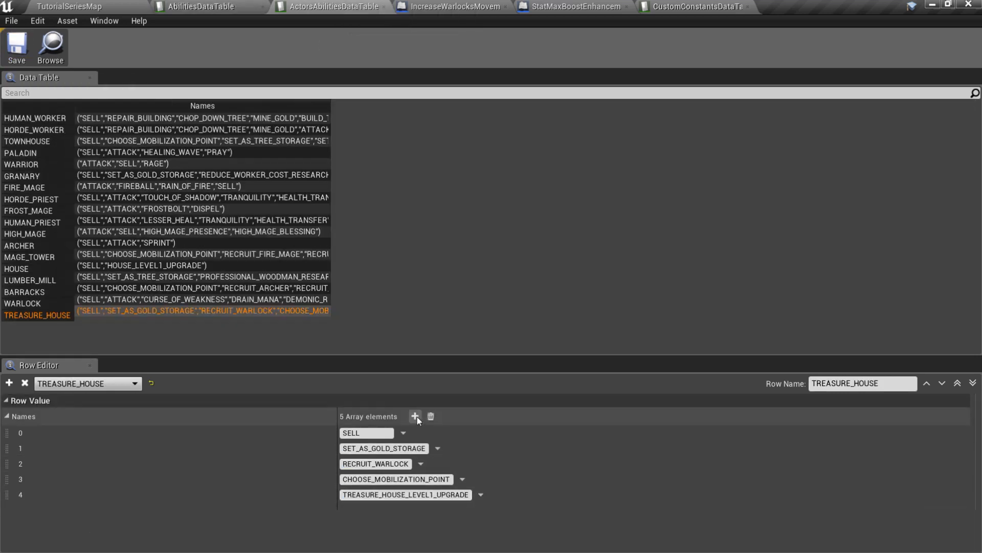
Give TREASURE_HOUSE the new research ability and launch the game preview with a Warlock selected.
left_click(415, 416)
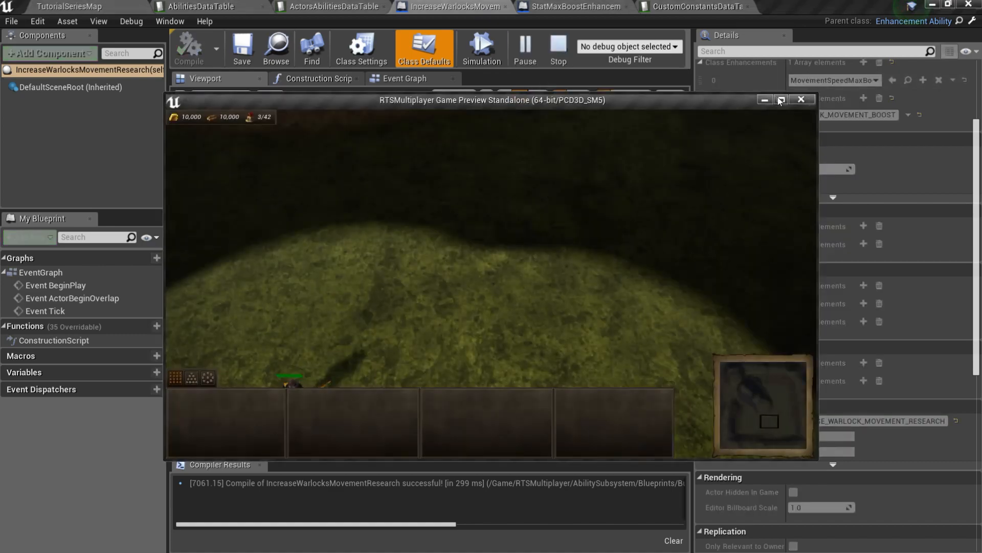
left_click(781, 99)
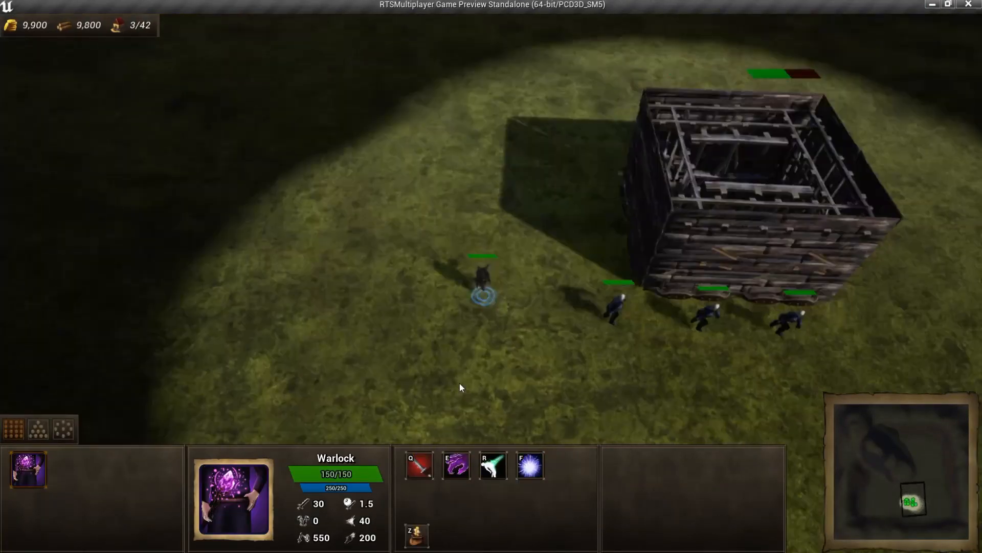